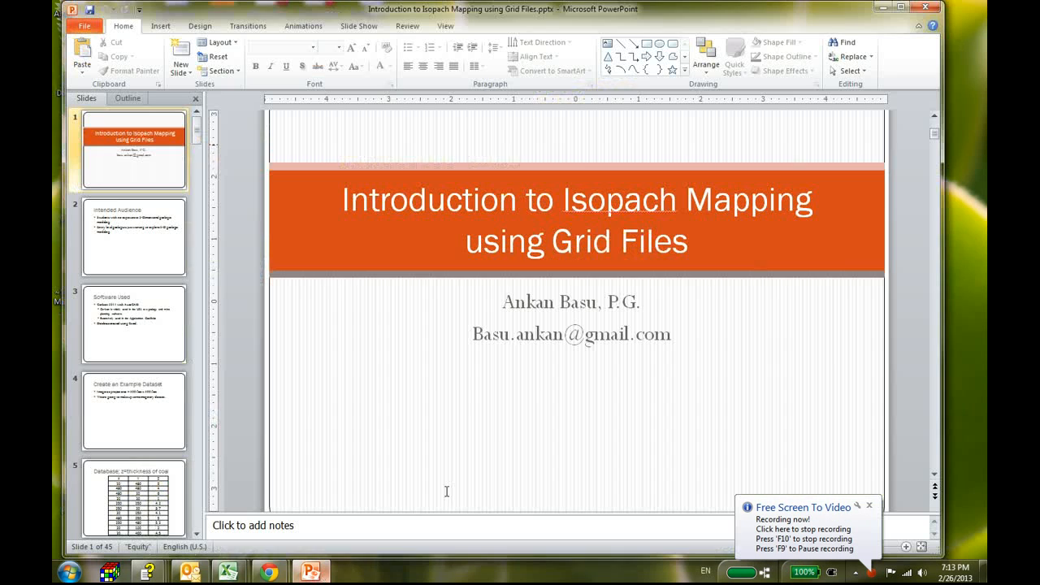
Step: Start the show in Presenter View, visit Intended Audience, then return to the title slide
left_click(357, 25)
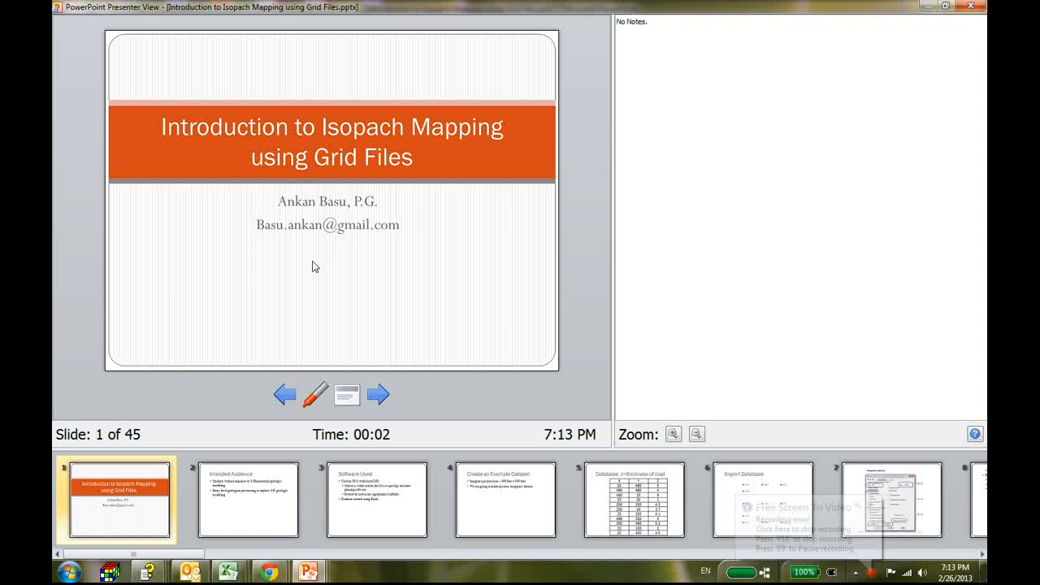
left_click(378, 394)
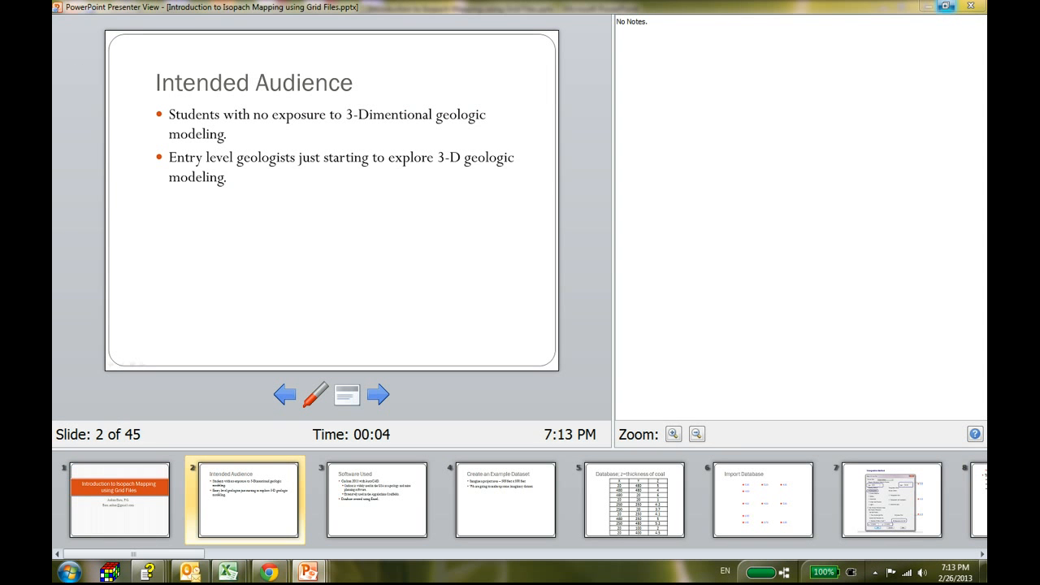
left_click(285, 394)
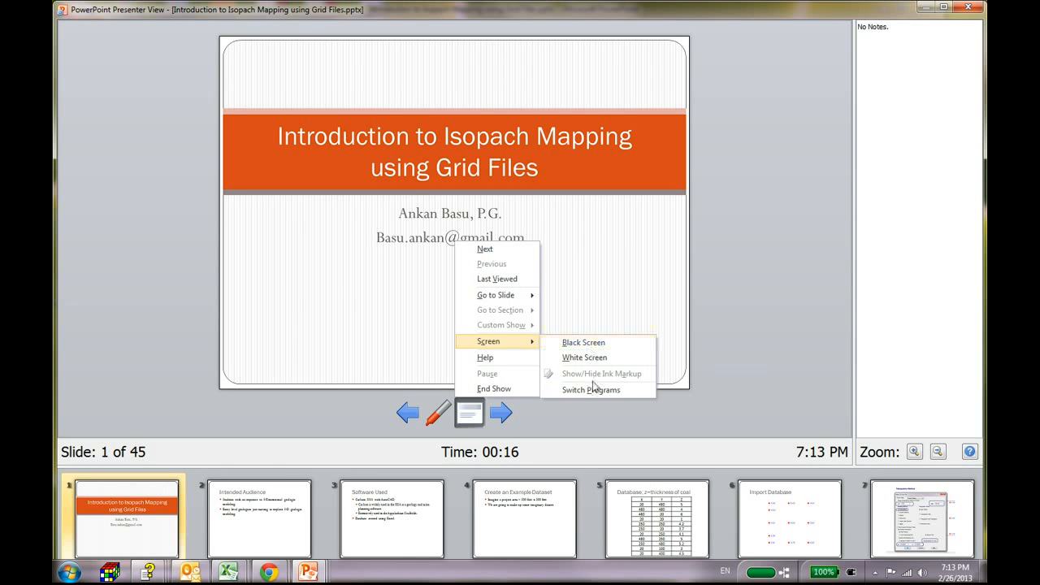
left_click(569, 339)
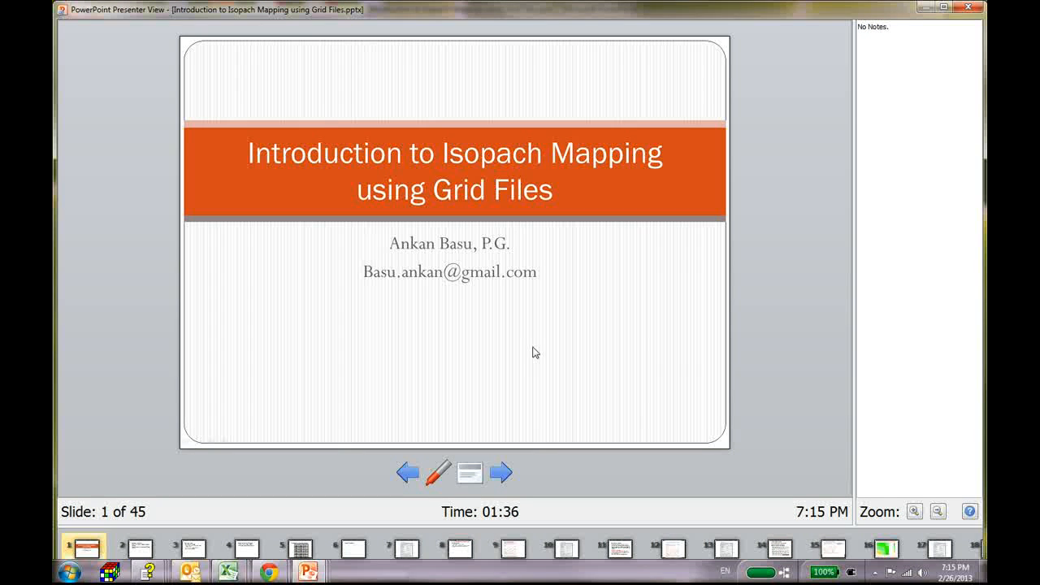
Step: Advance through Intended Audience and Software Used to slide 4, Create an Example Dataset
left_click(500, 472)
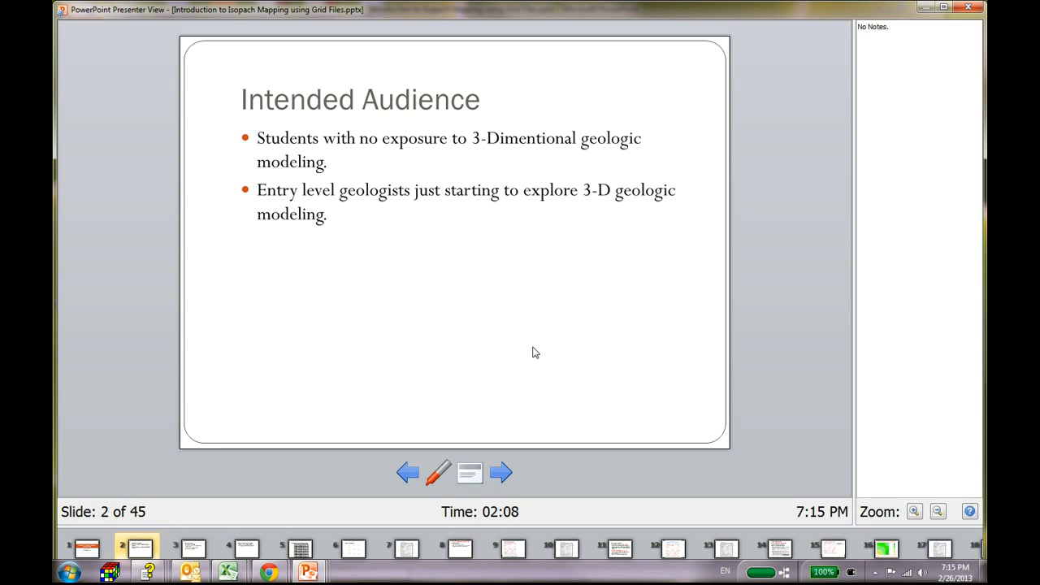
left_click(500, 473)
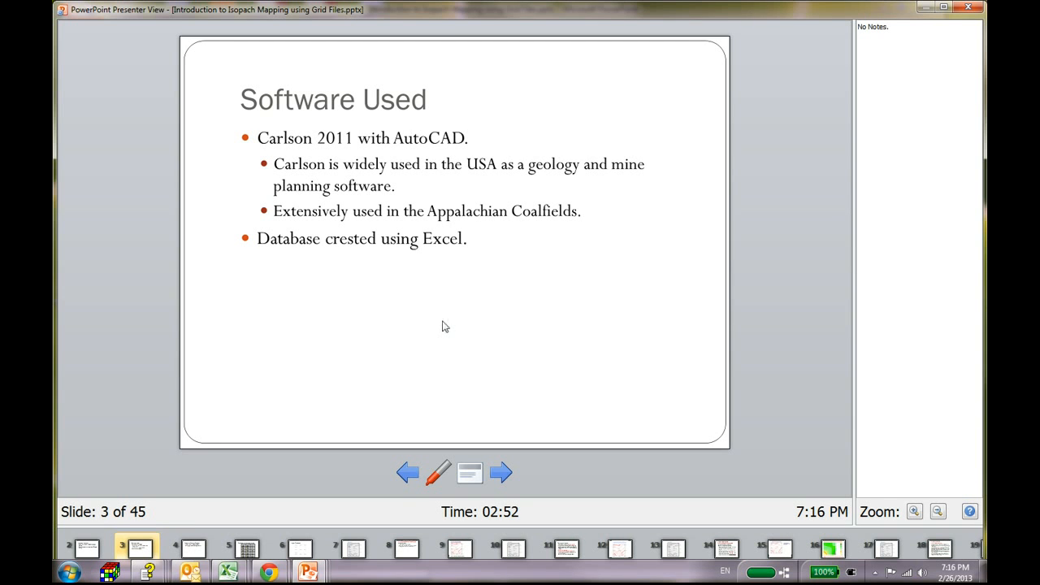
left_click(500, 472)
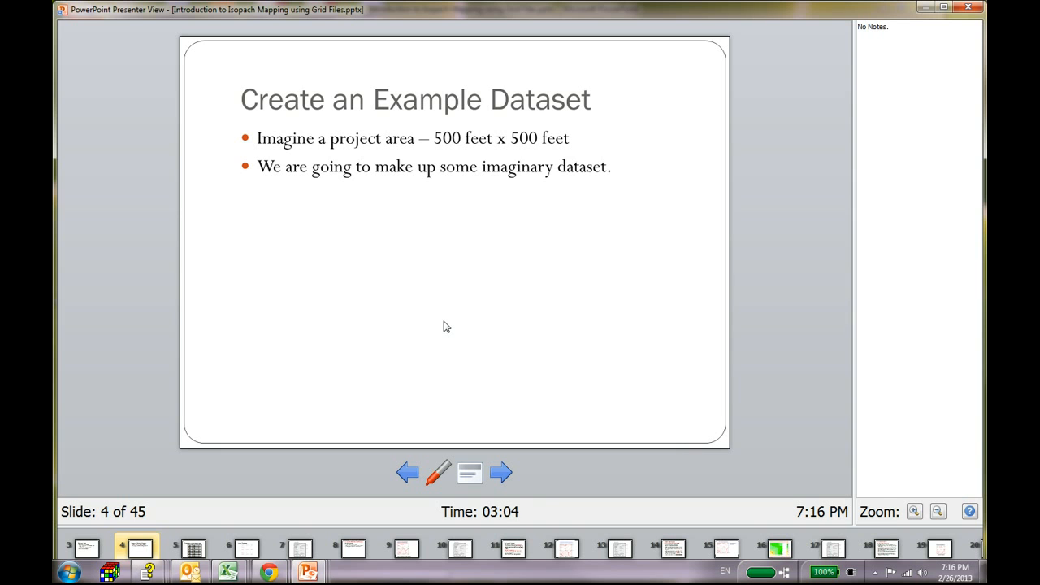
Step: Show the database table and Import Database slides, then switch to the Carlson drill-hole drawing
left_click(501, 473)
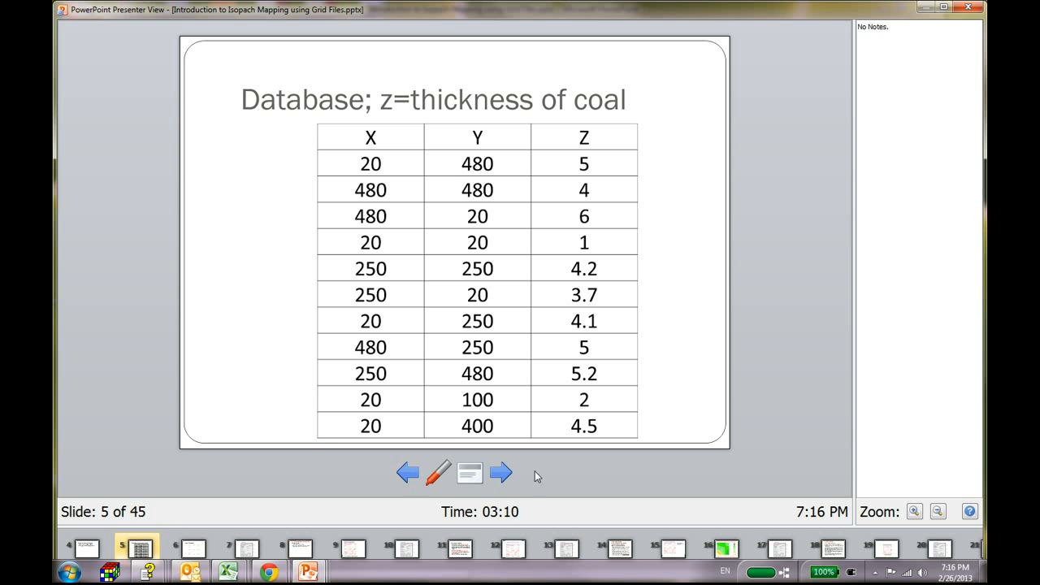
mouse_move(549, 376)
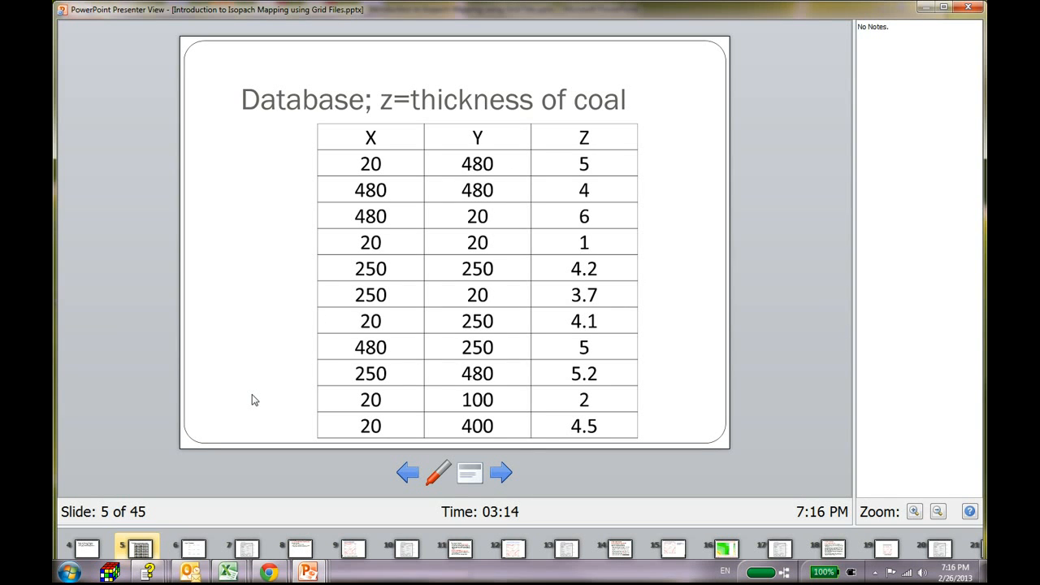
mouse_move(622, 162)
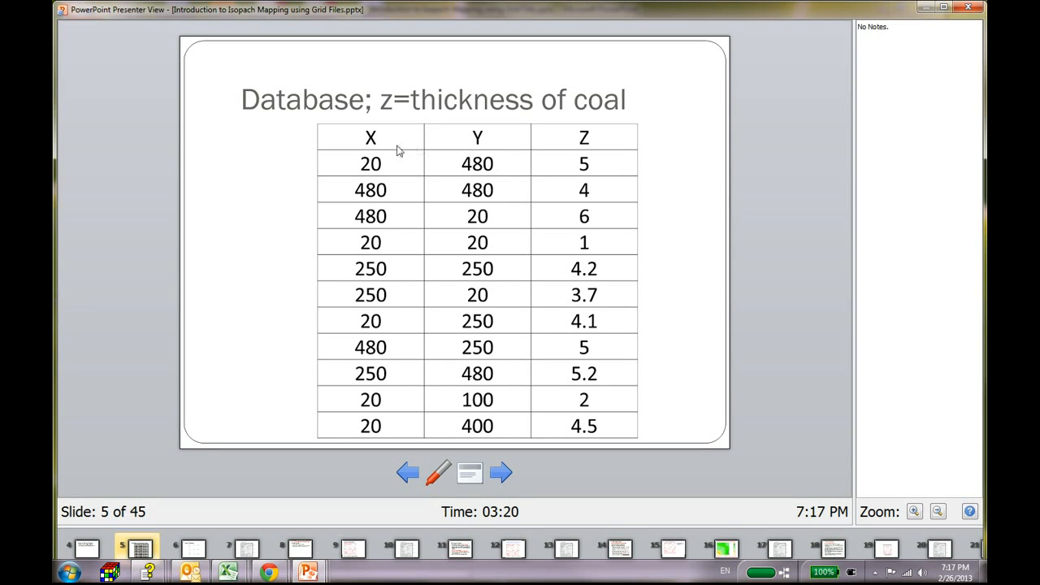
mouse_move(569, 160)
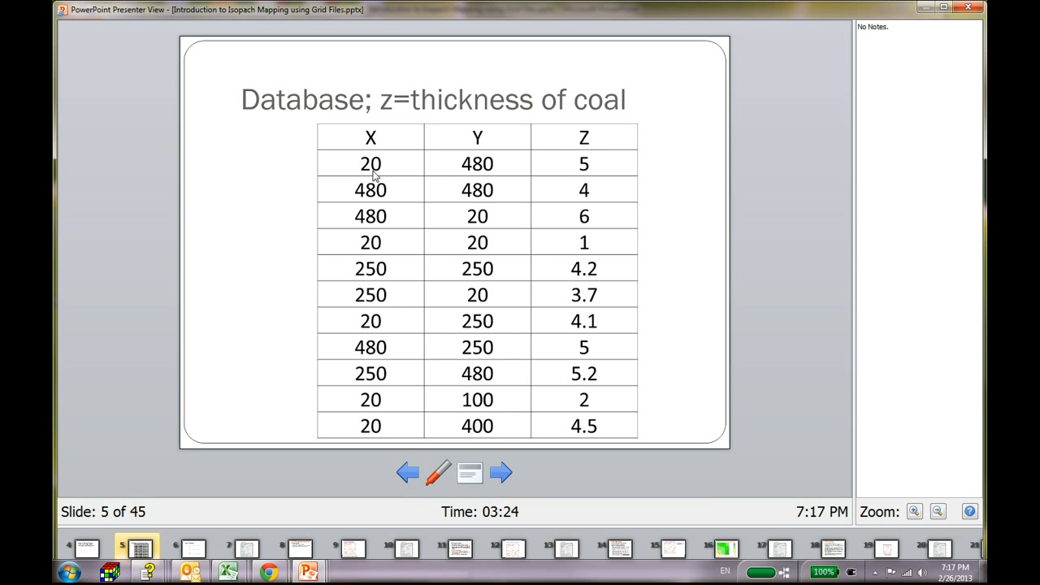
mouse_move(508, 177)
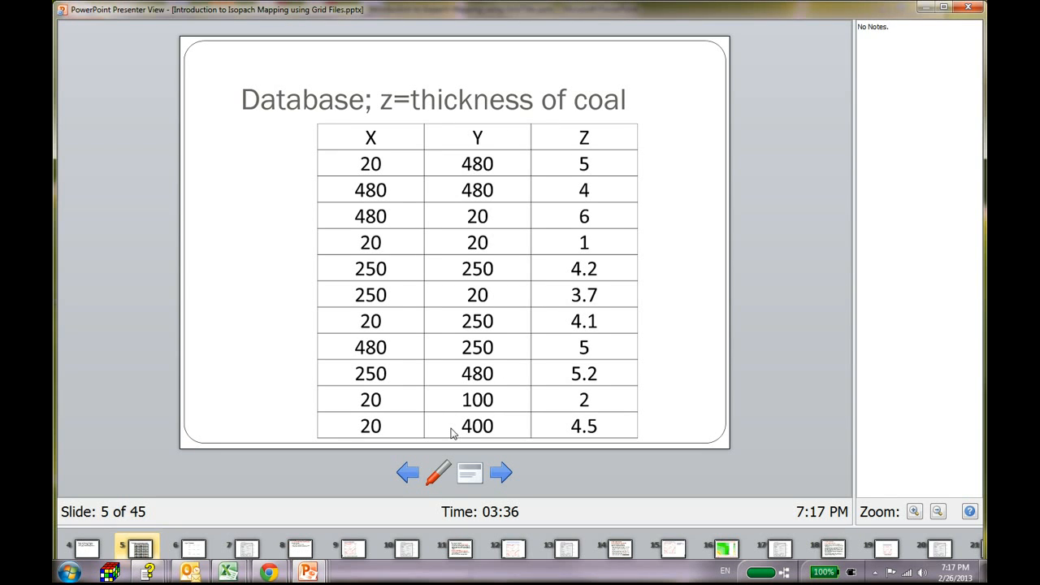
mouse_move(583, 439)
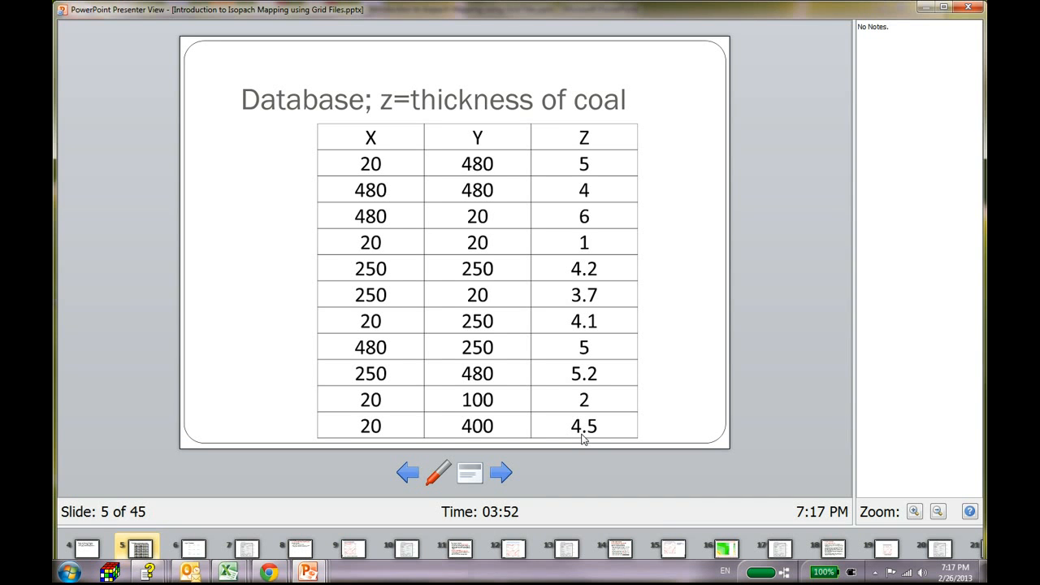
left_click(502, 472)
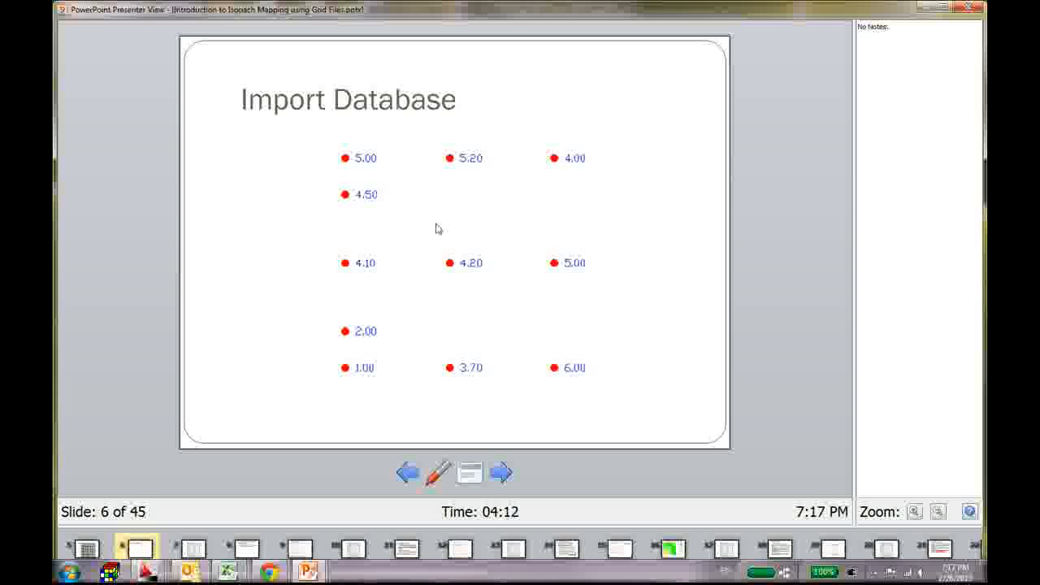
left_click(407, 472)
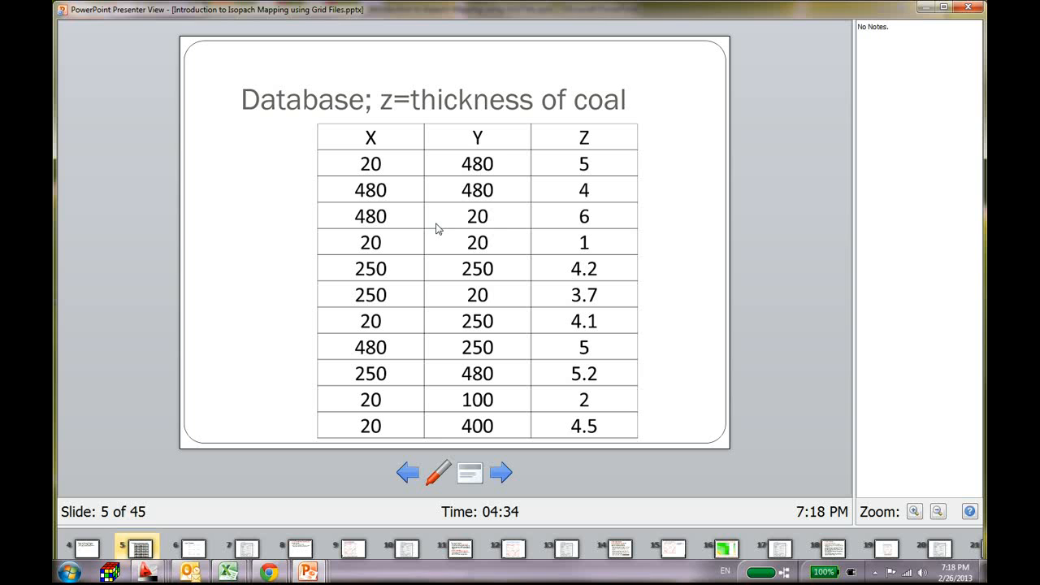
left_click(502, 472)
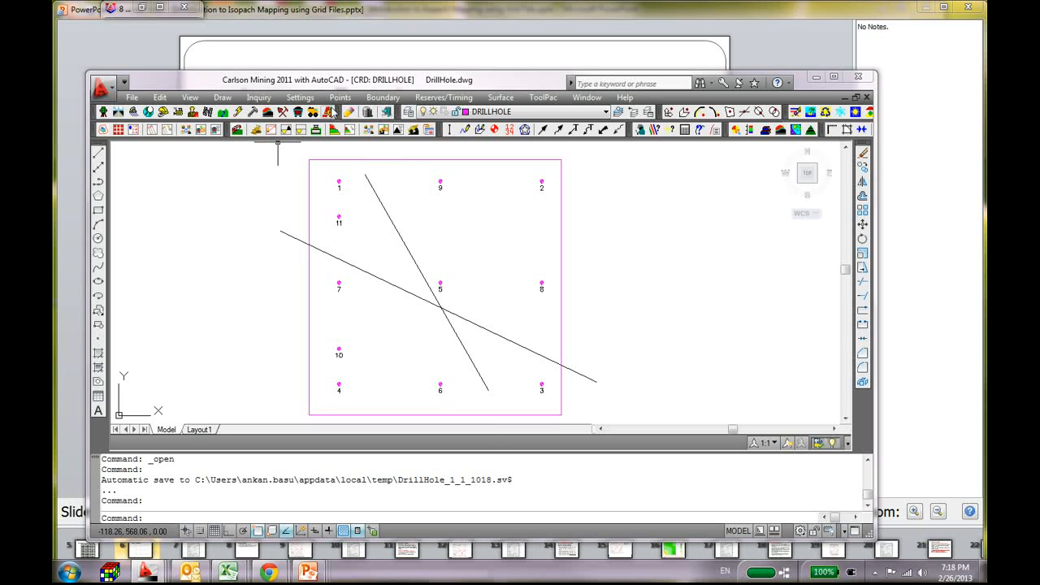
Step: Choose Points > Import Text/ASCII File in Carlson Mining
left_click(339, 96)
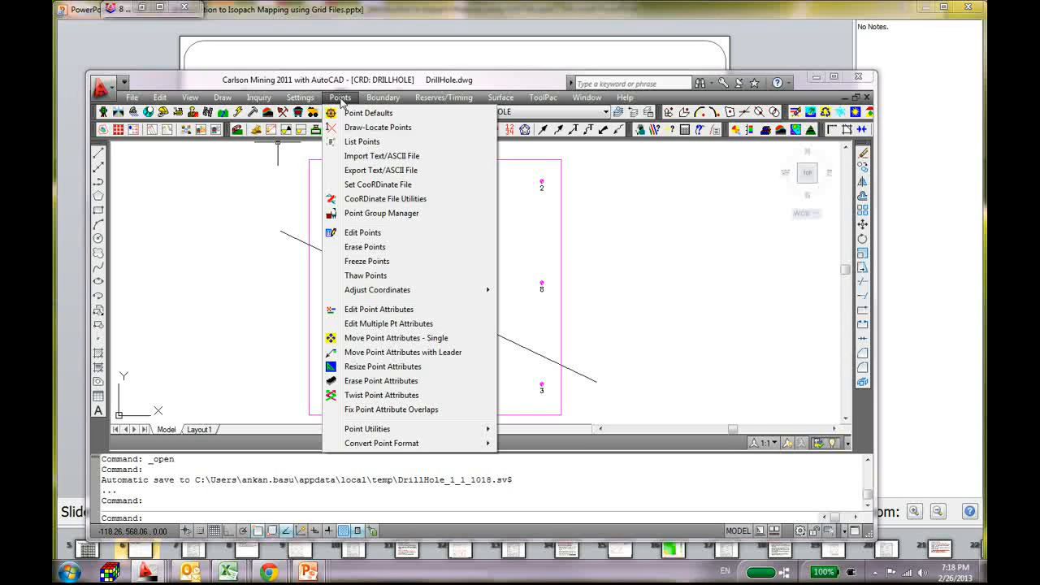
mouse_move(382, 156)
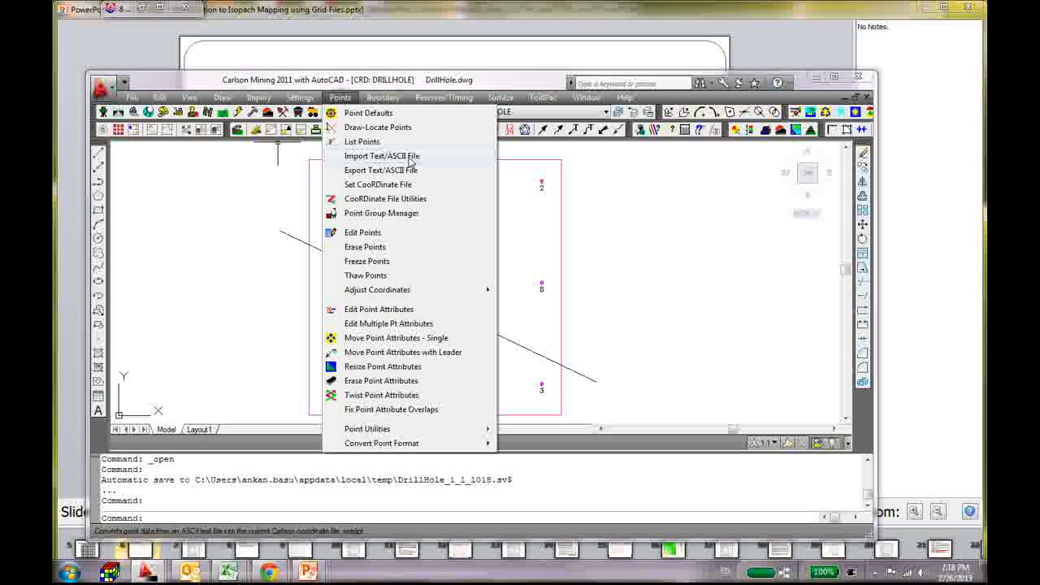
left_click(382, 155)
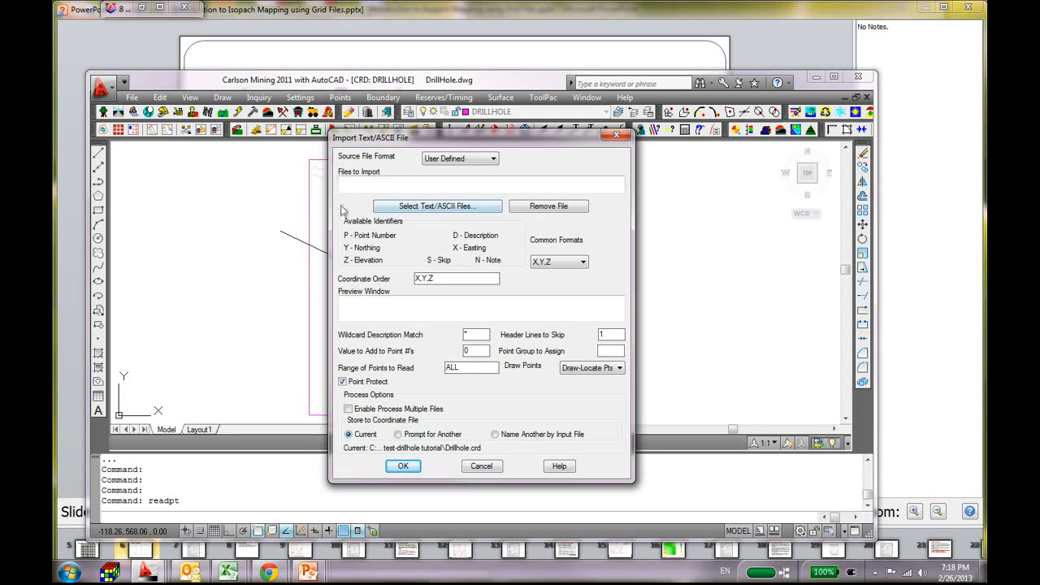
Step: Import Example Database.csv as X,Y,Z points, reading 11 points into DrillHole.crd
left_click(438, 206)
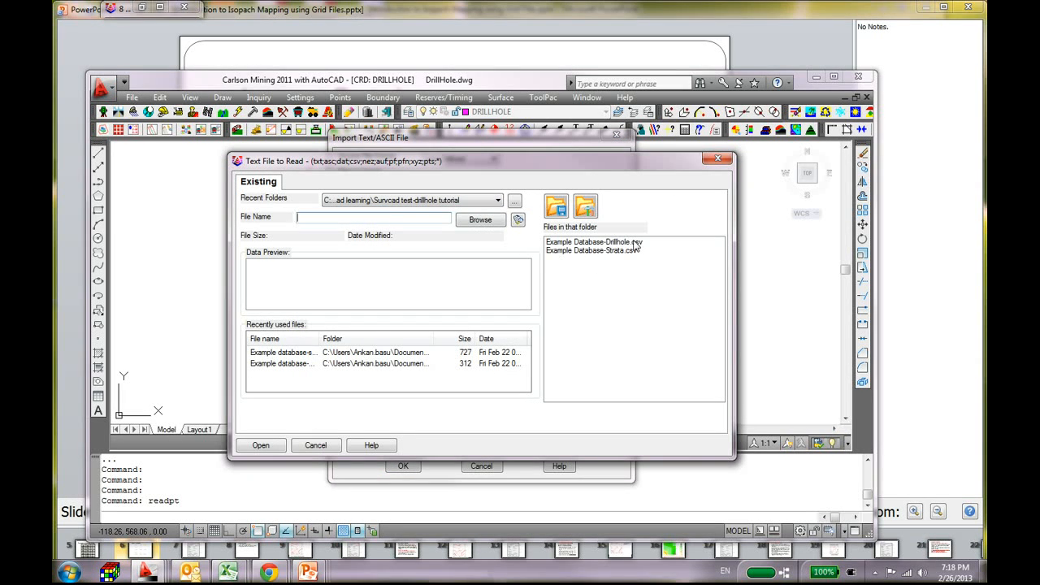
left_click(594, 241)
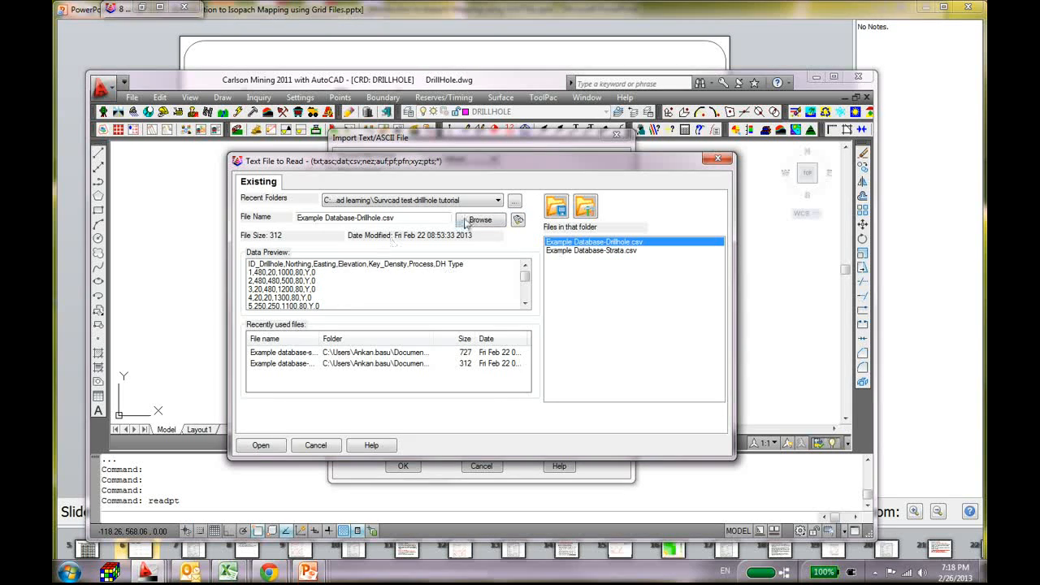
left_click(481, 219)
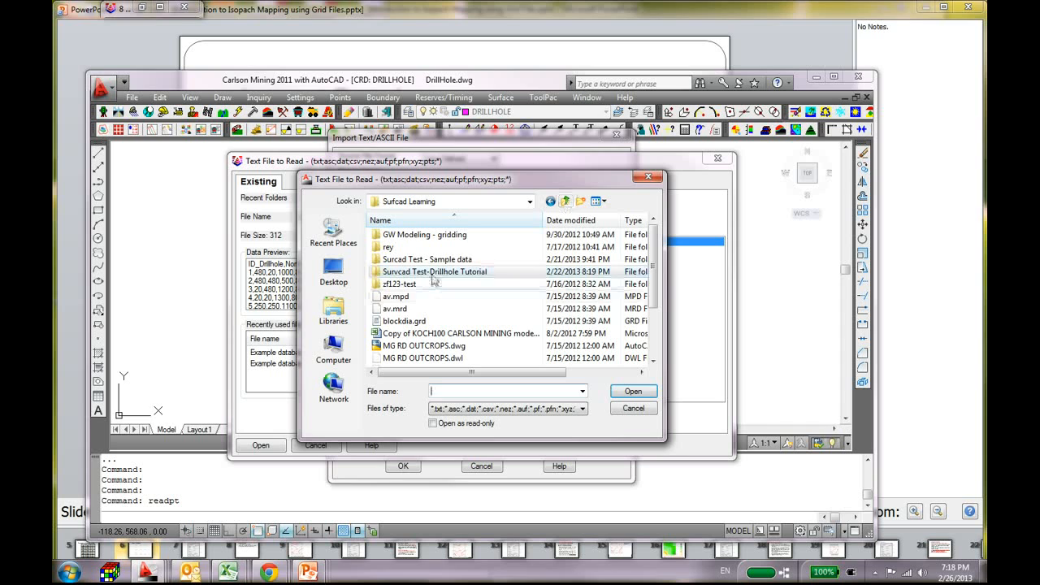
double_click(427, 259)
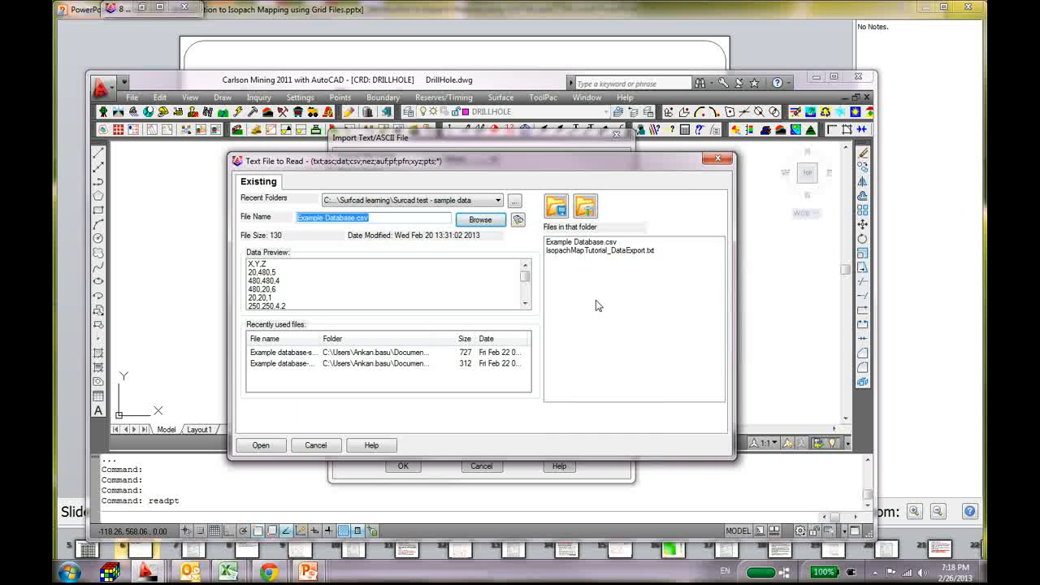
left_click(581, 242)
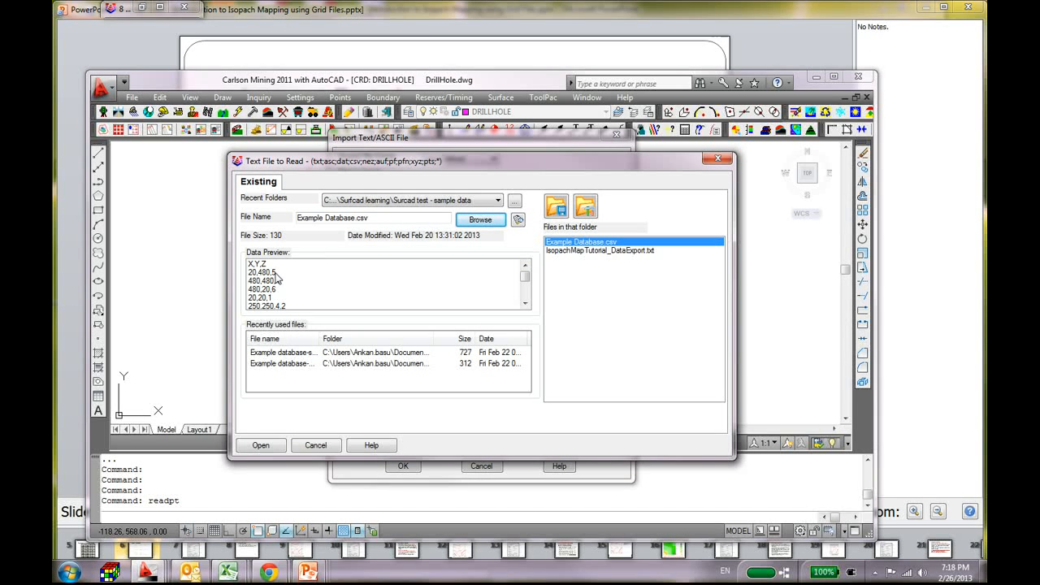
left_click(262, 280)
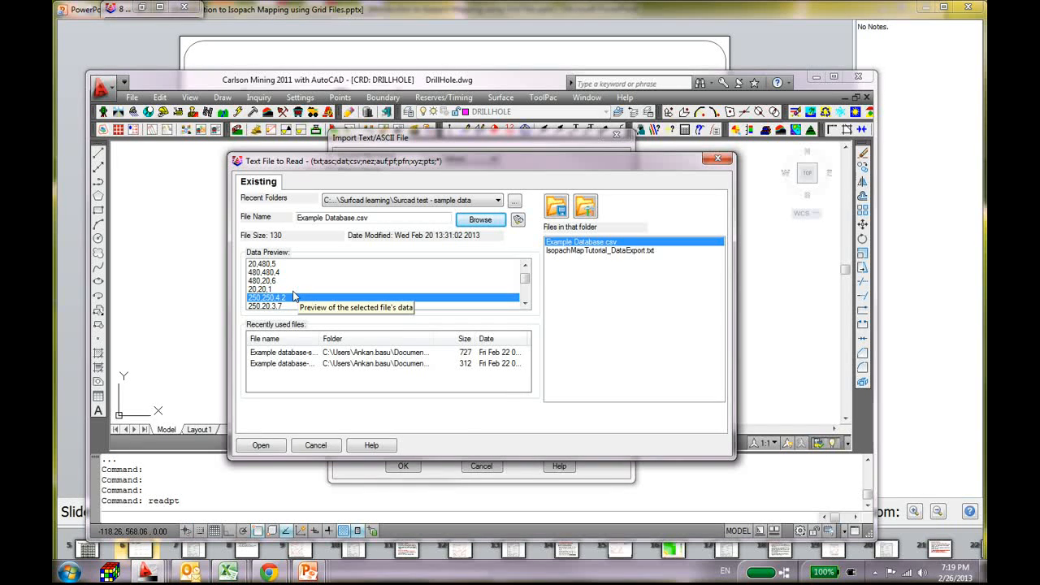
left_click(260, 445)
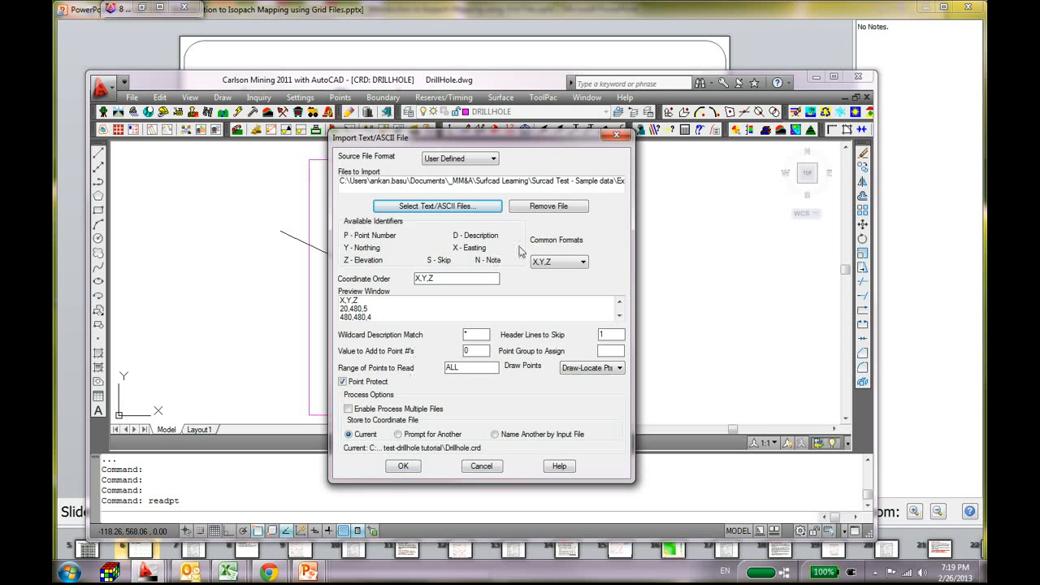
left_click(403, 466)
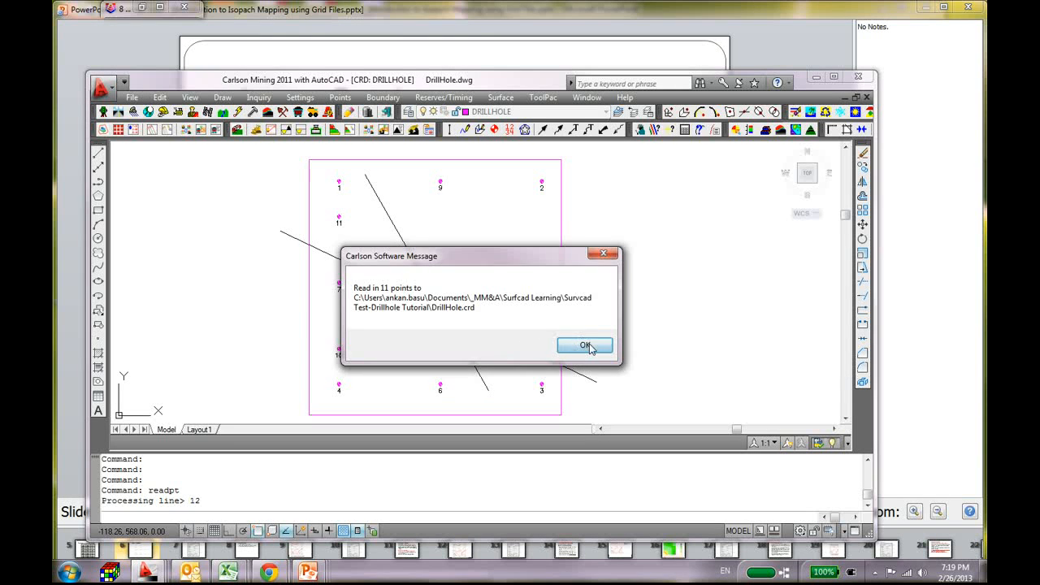
Step: Dismiss the 11-points message, close Carlson Mining, and advance to Triangulation Method slide
left_click(585, 345)
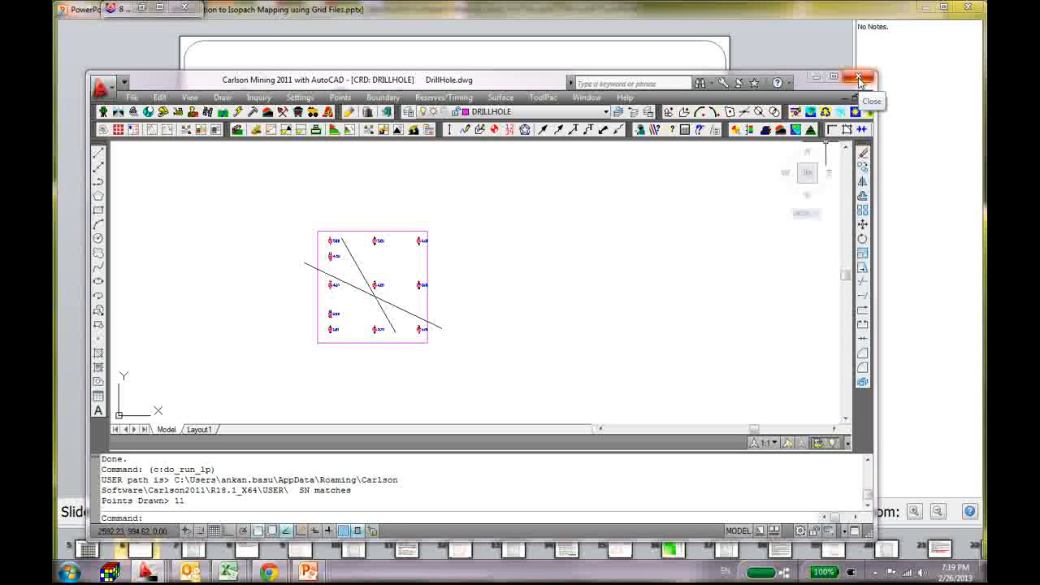
left_click(859, 80)
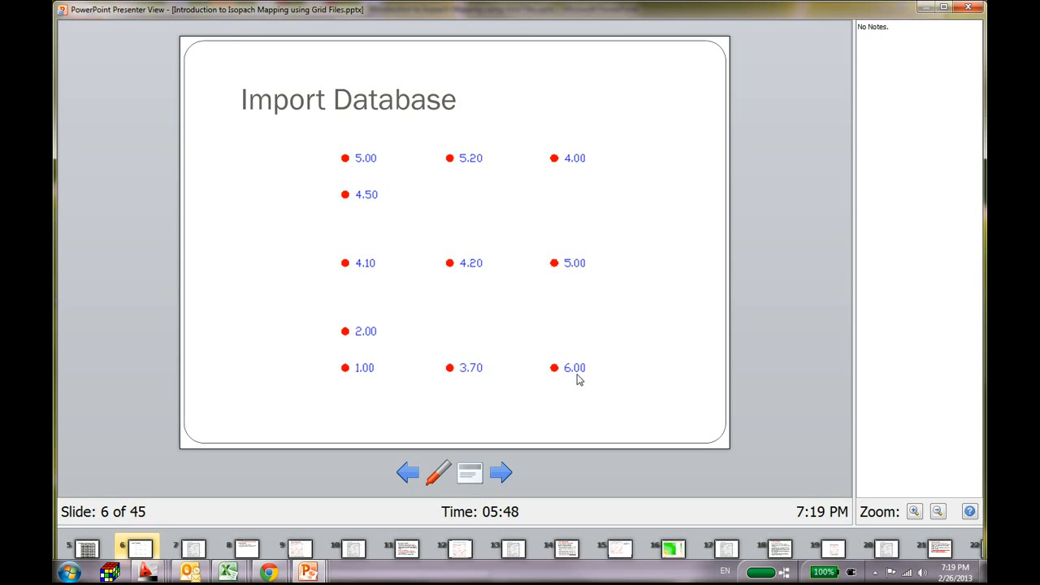
mouse_move(567, 345)
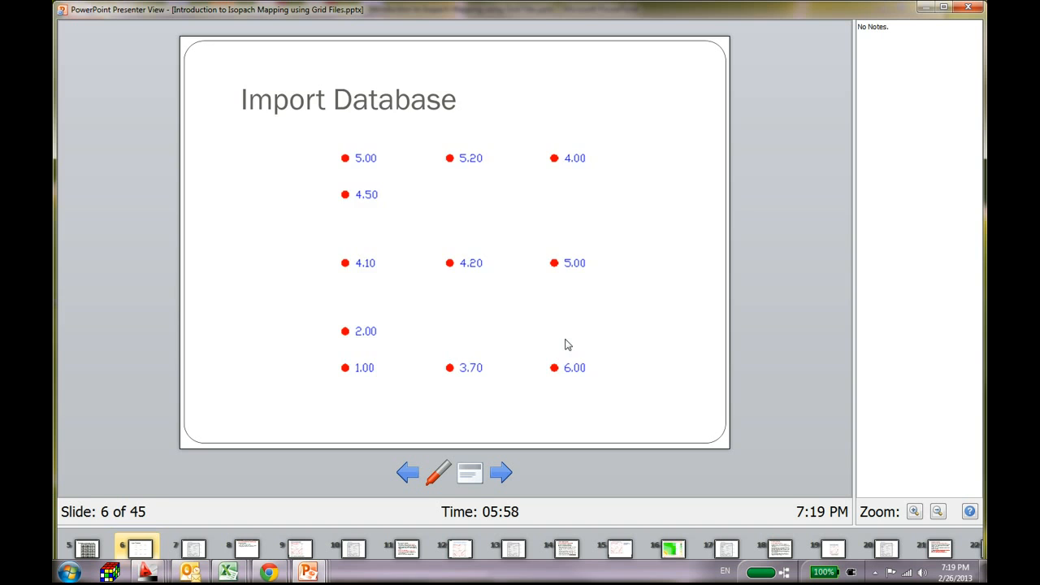
left_click(501, 473)
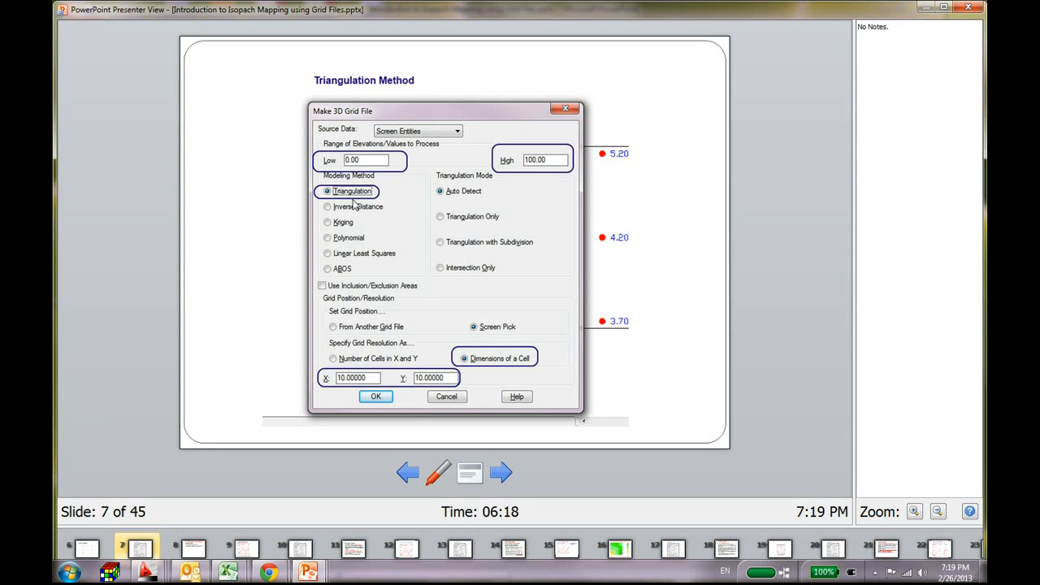
mouse_move(343, 256)
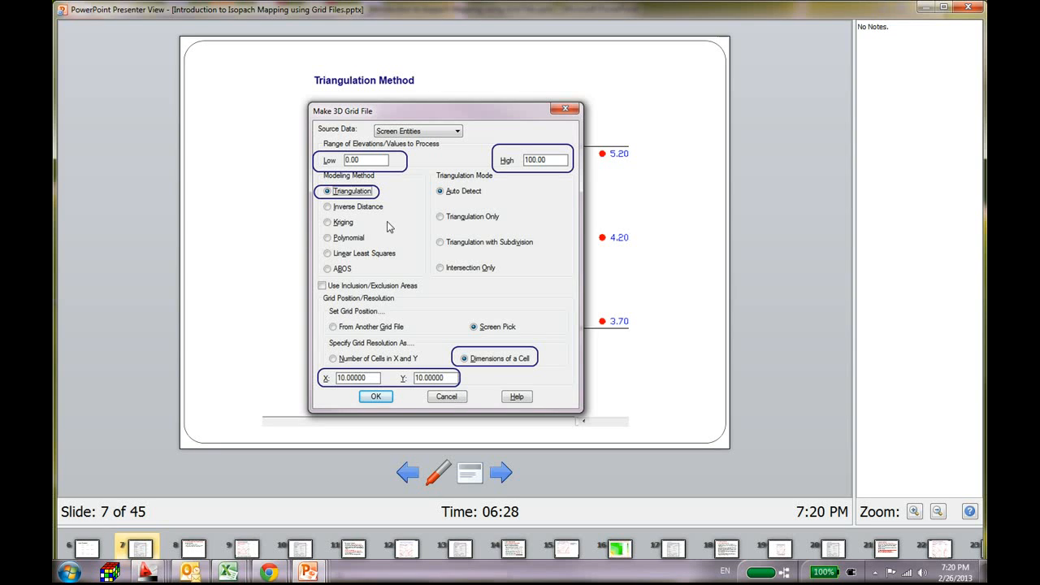
mouse_move(373, 225)
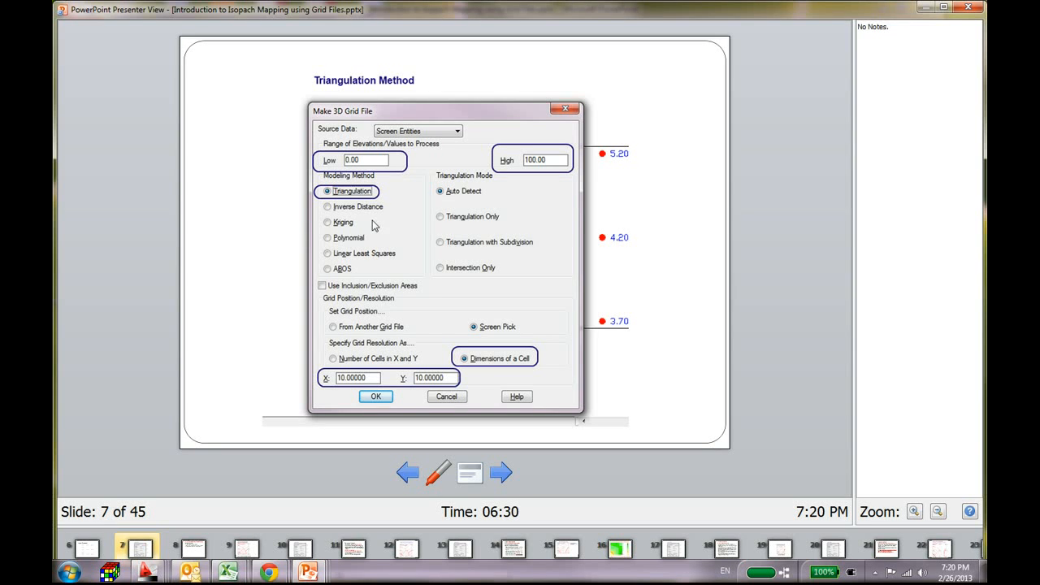
mouse_move(368, 260)
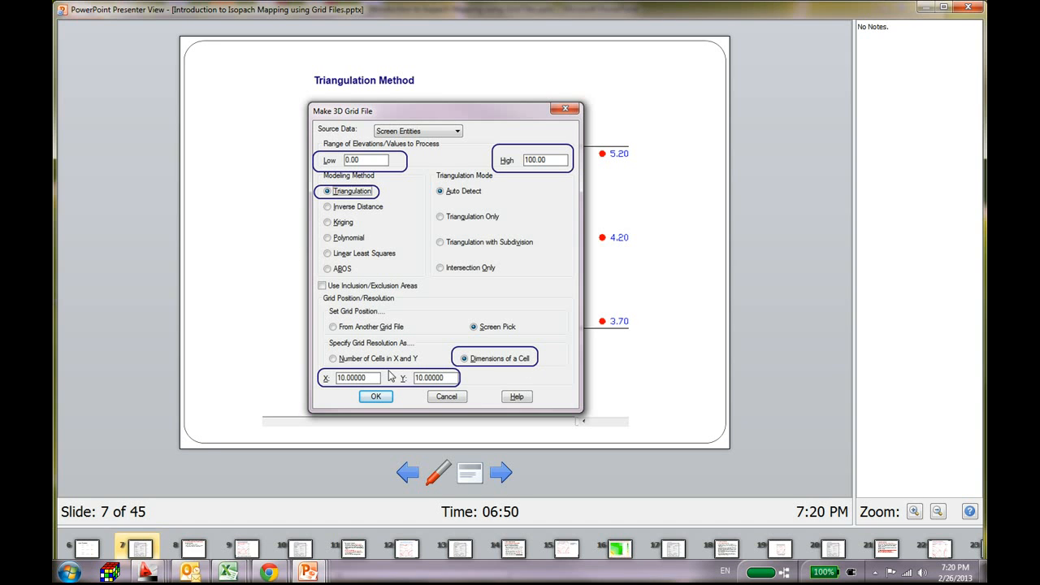
mouse_move(406, 390)
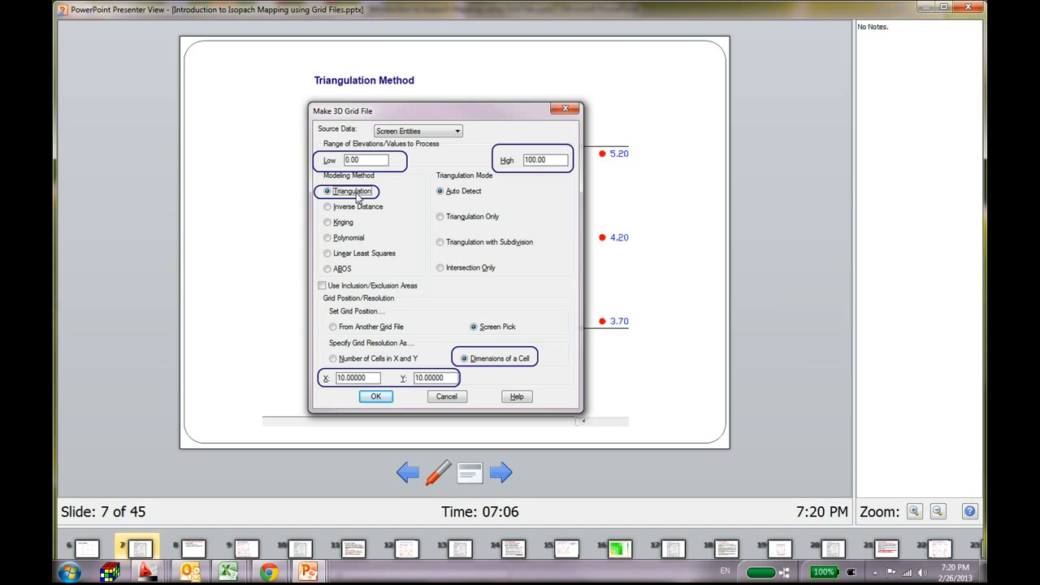
Step: Advance from the grid settings slide to slide 8, Triangulation Method bullets
left_click(500, 473)
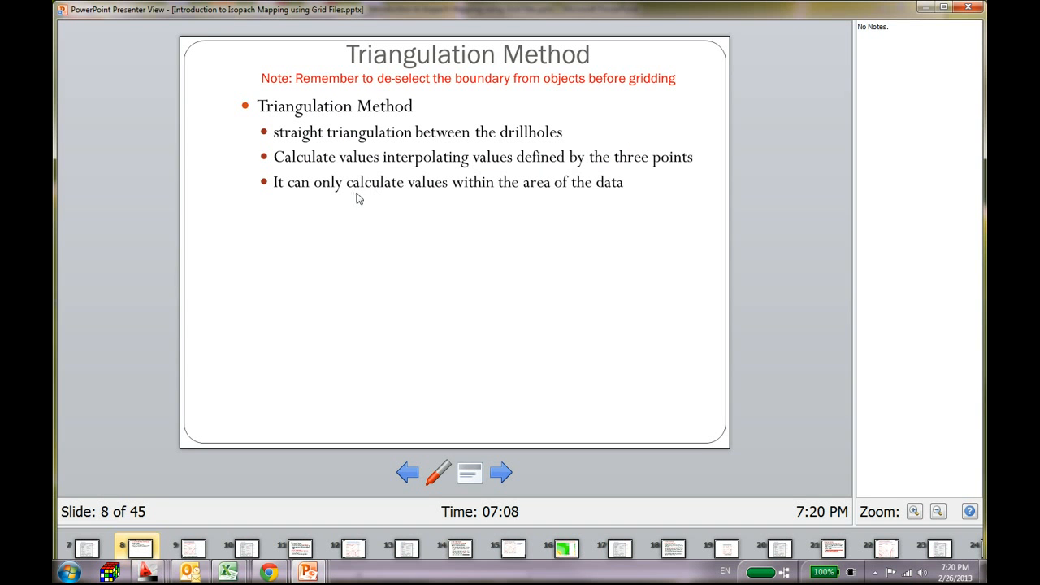
mouse_move(420, 123)
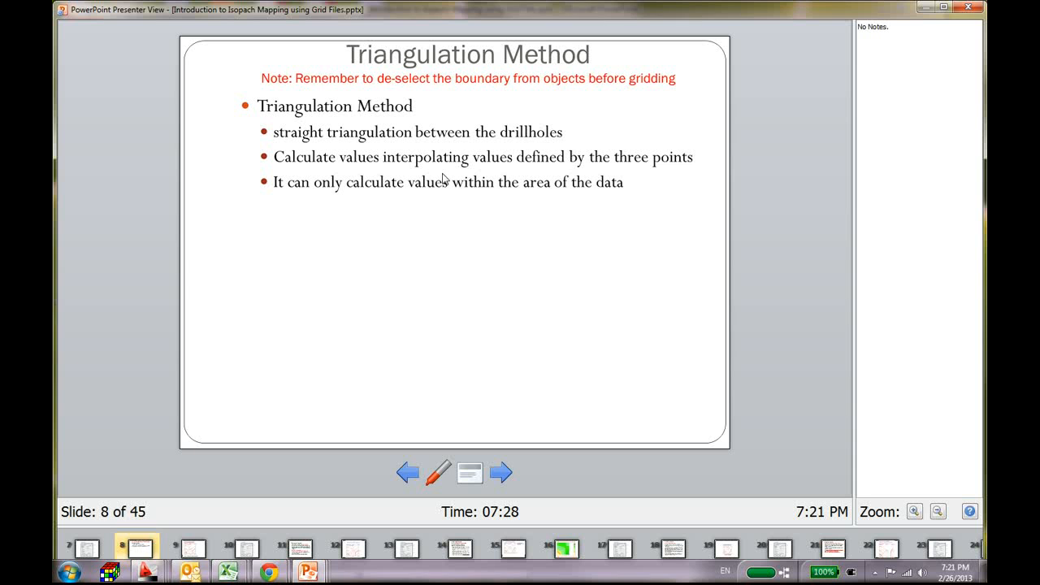
Step: Advance to slide 9, Isopach from Triangulation Method contour map
left_click(501, 472)
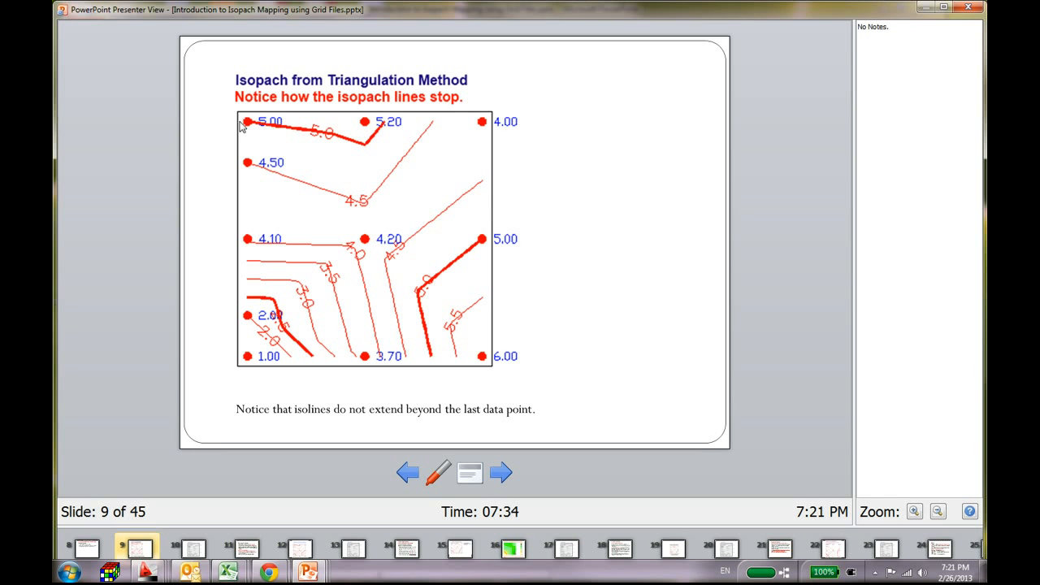
mouse_move(247, 129)
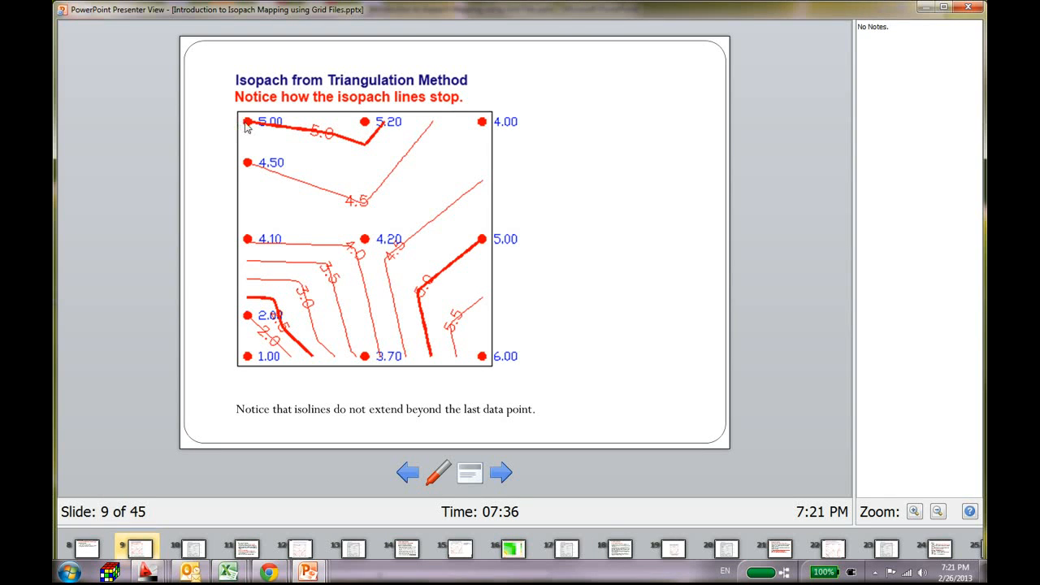
mouse_move(248, 345)
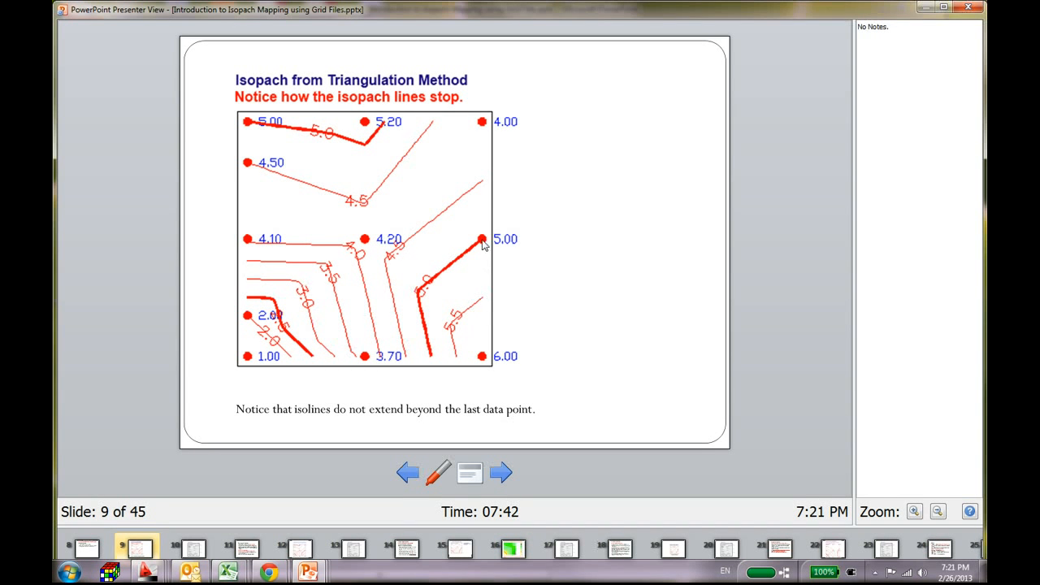
mouse_move(364, 124)
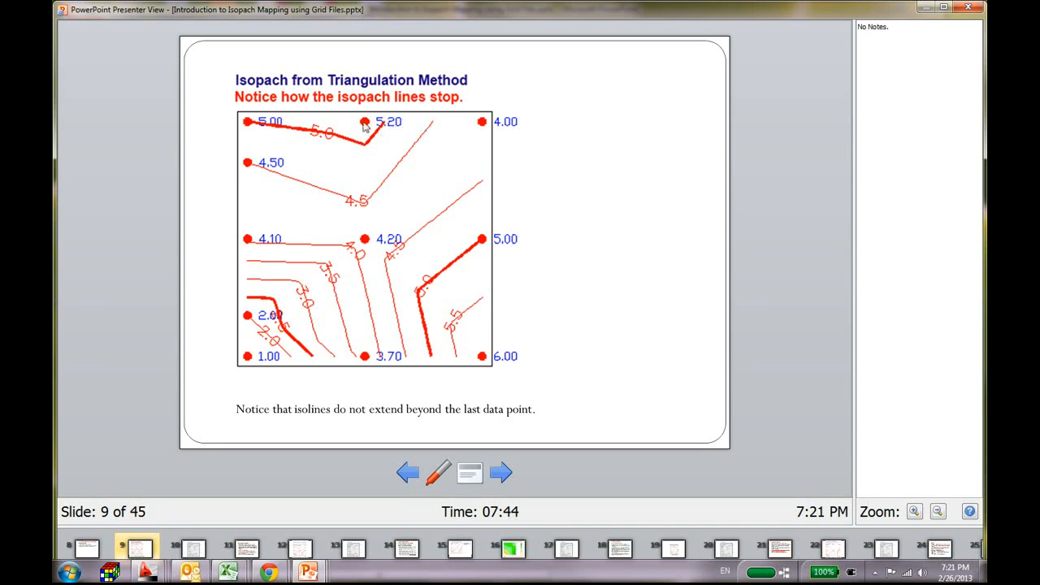
mouse_move(423, 342)
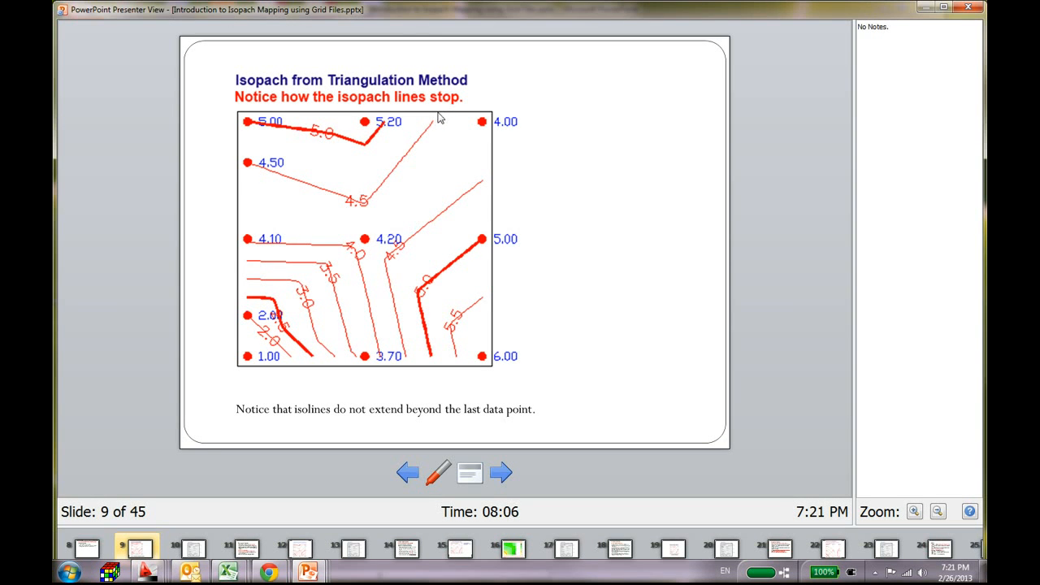
mouse_move(302, 446)
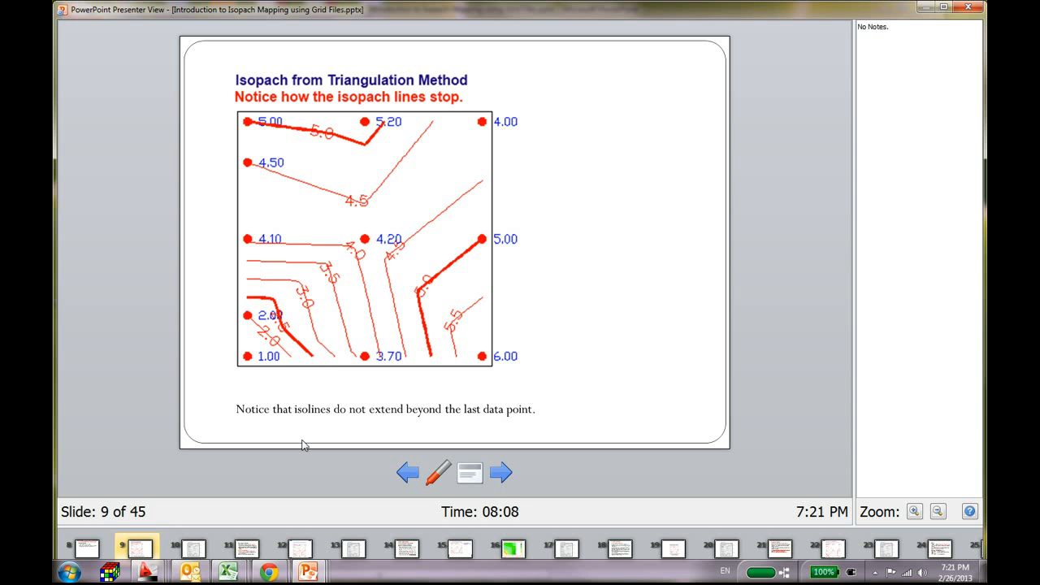
mouse_move(246, 130)
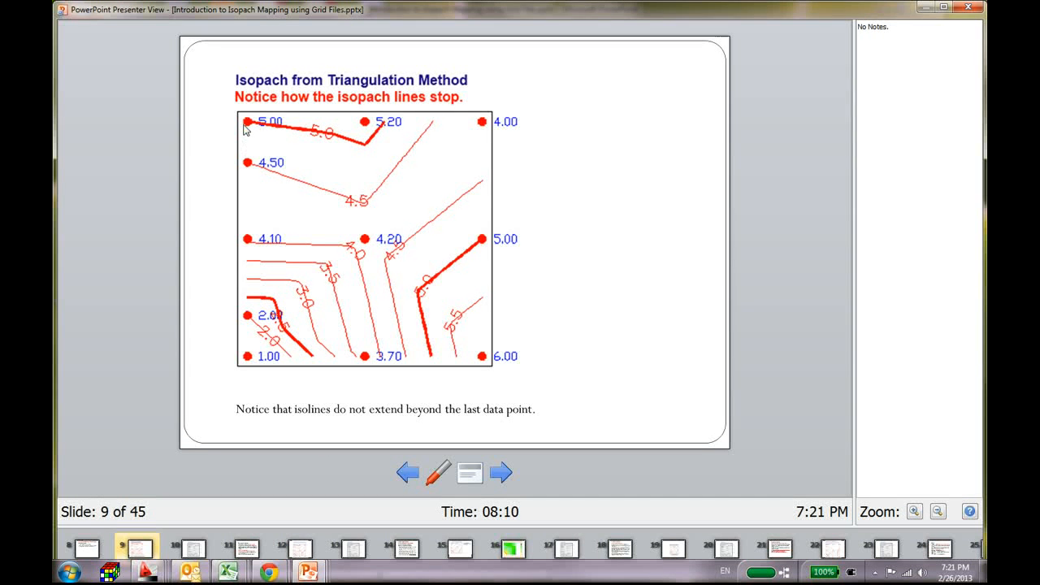
mouse_move(291, 132)
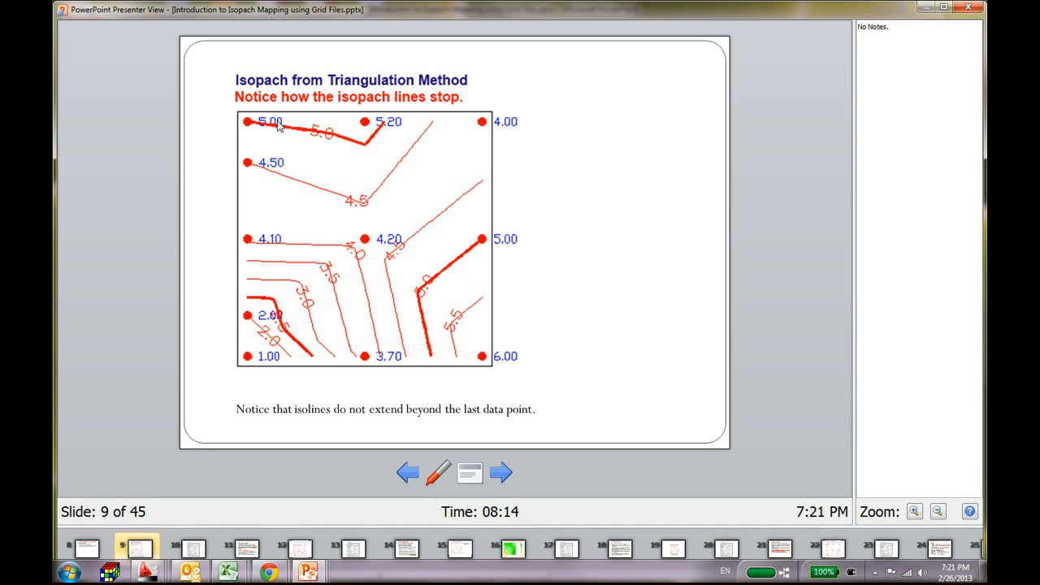
mouse_move(320, 138)
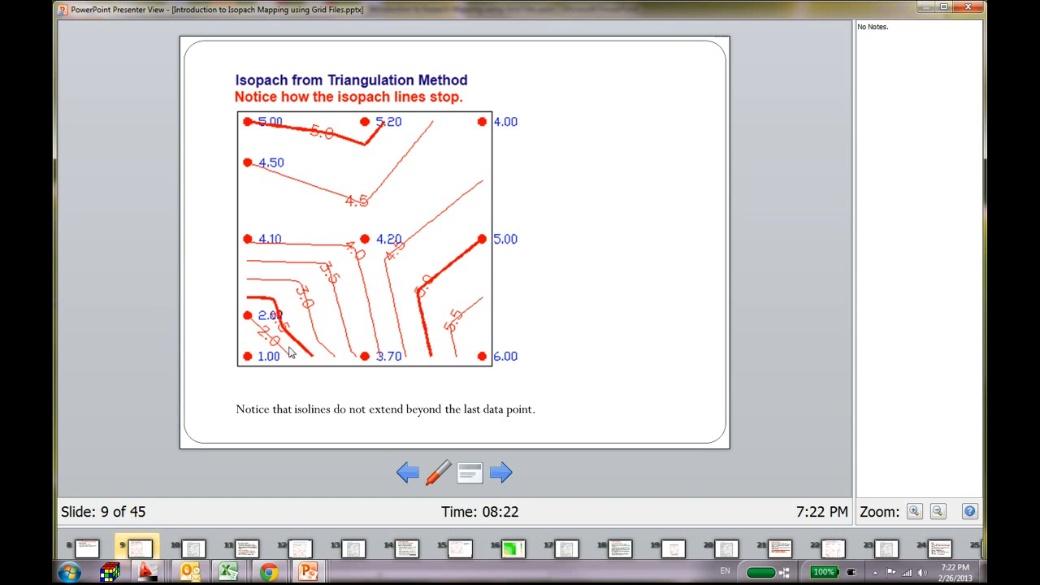
mouse_move(253, 321)
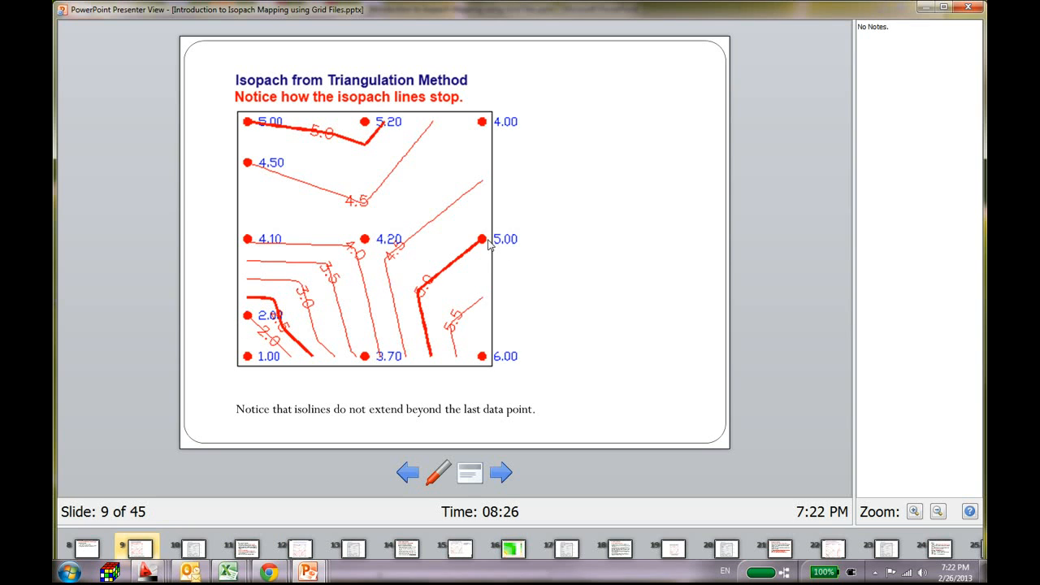
mouse_move(469, 258)
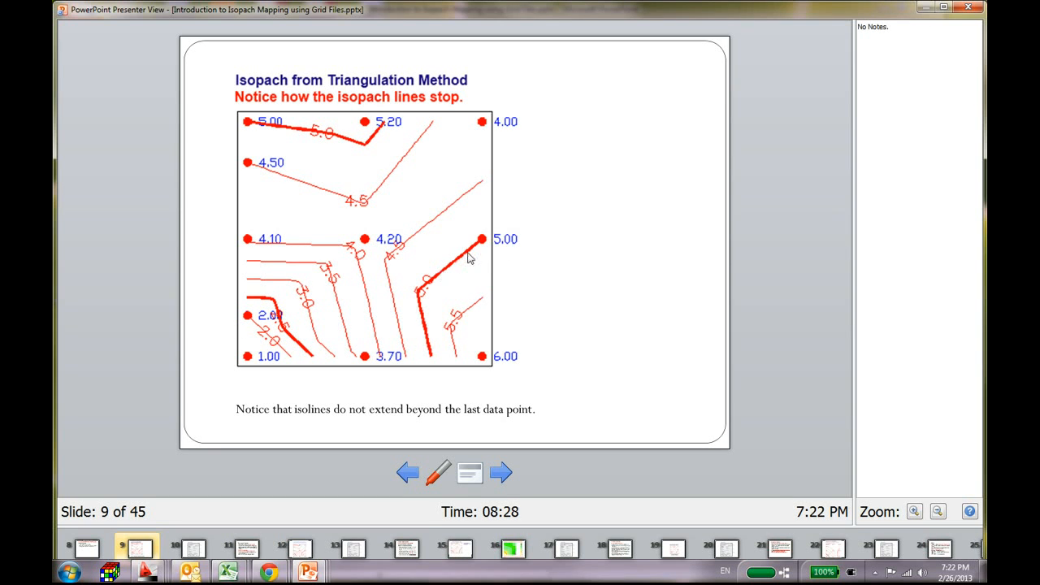
mouse_move(490, 247)
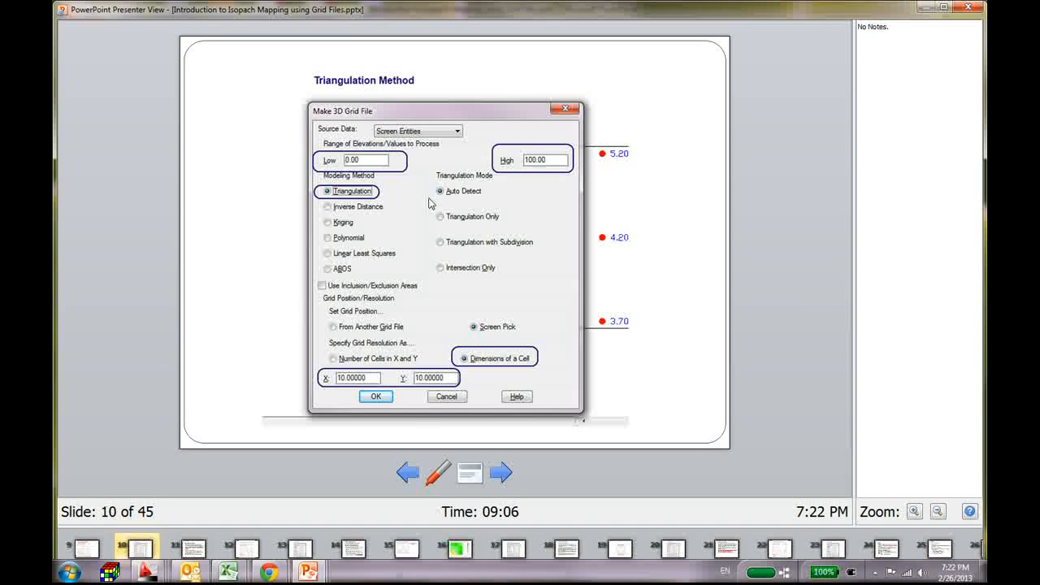
Step: Advance past the Triangulation grid dialog slide to slide 12, Polynomial Method
left_click(501, 473)
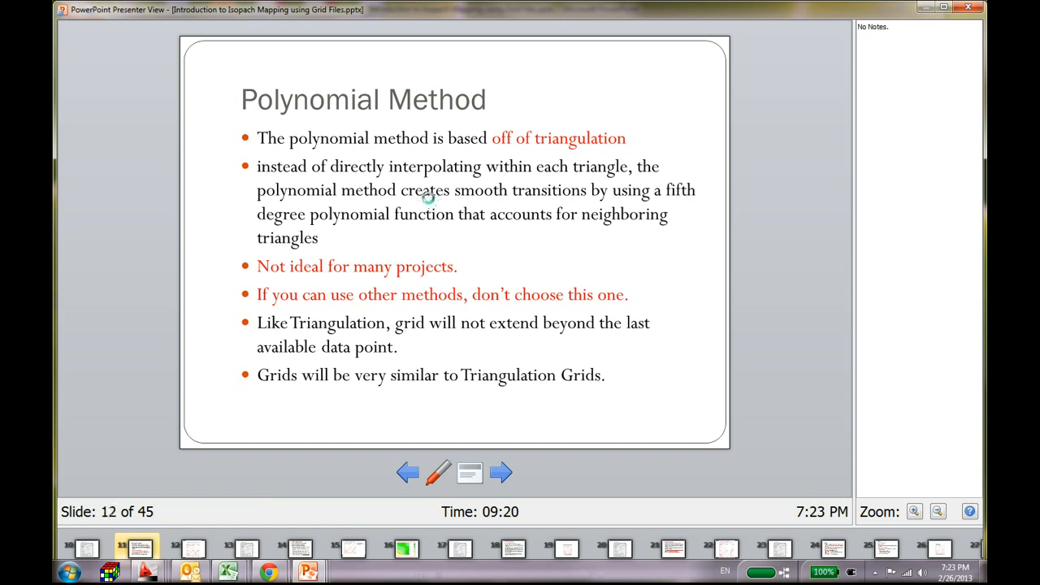
Step: Advance to the slide comparing polynomial grid contours with triangulation contours
left_click(501, 473)
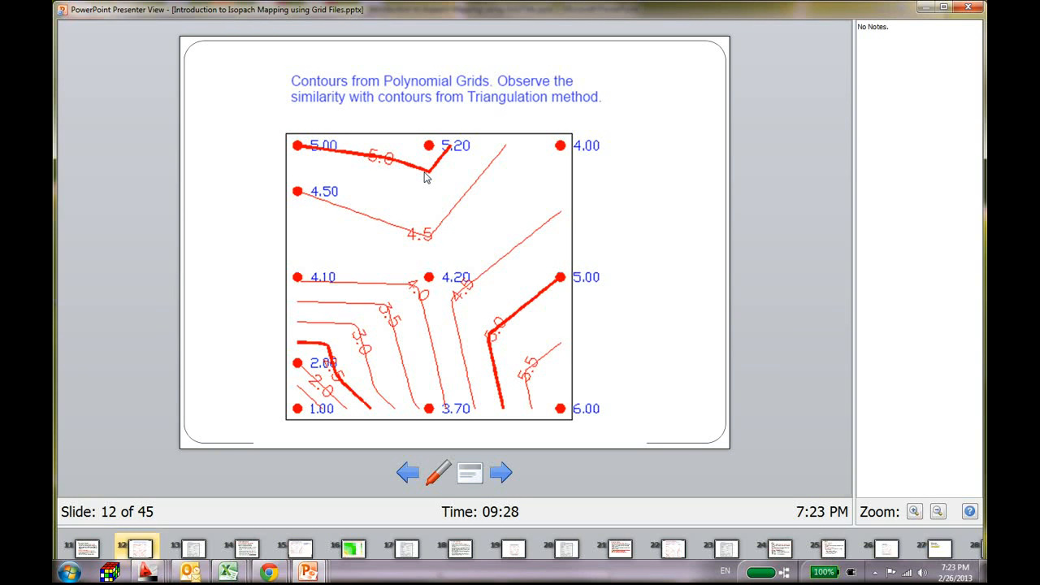
mouse_move(297, 152)
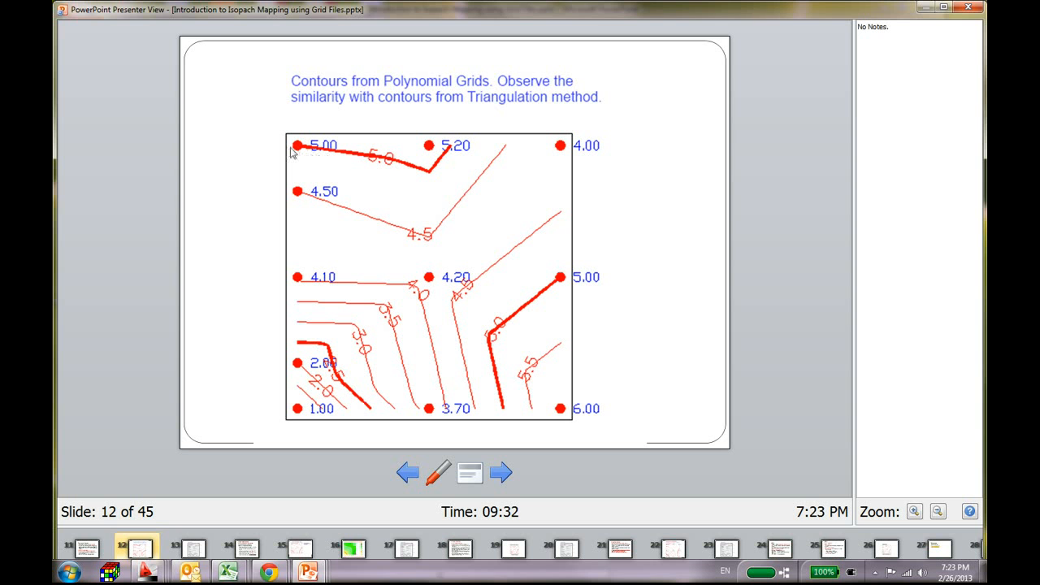
mouse_move(411, 204)
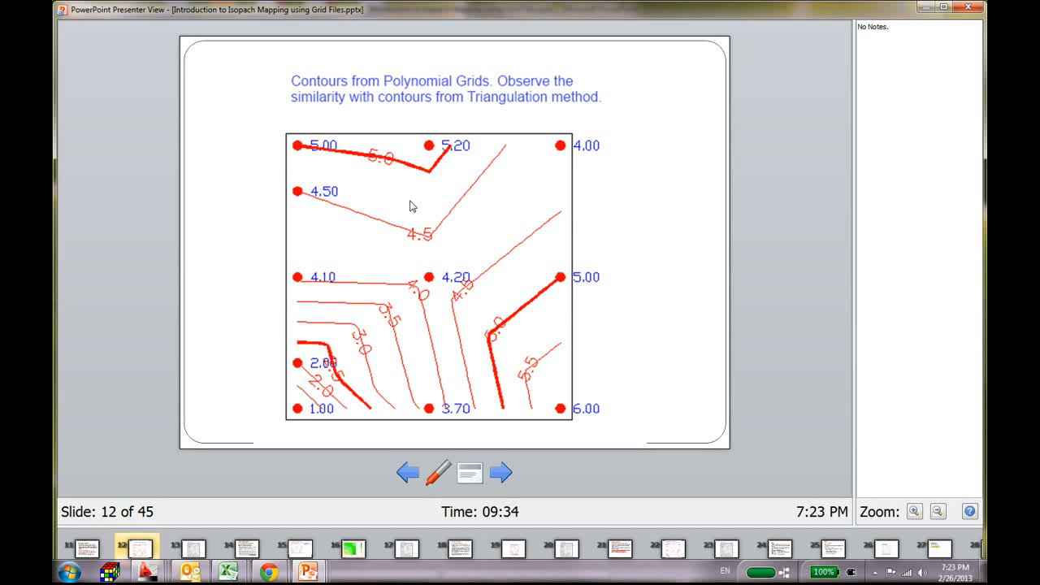
mouse_move(404, 240)
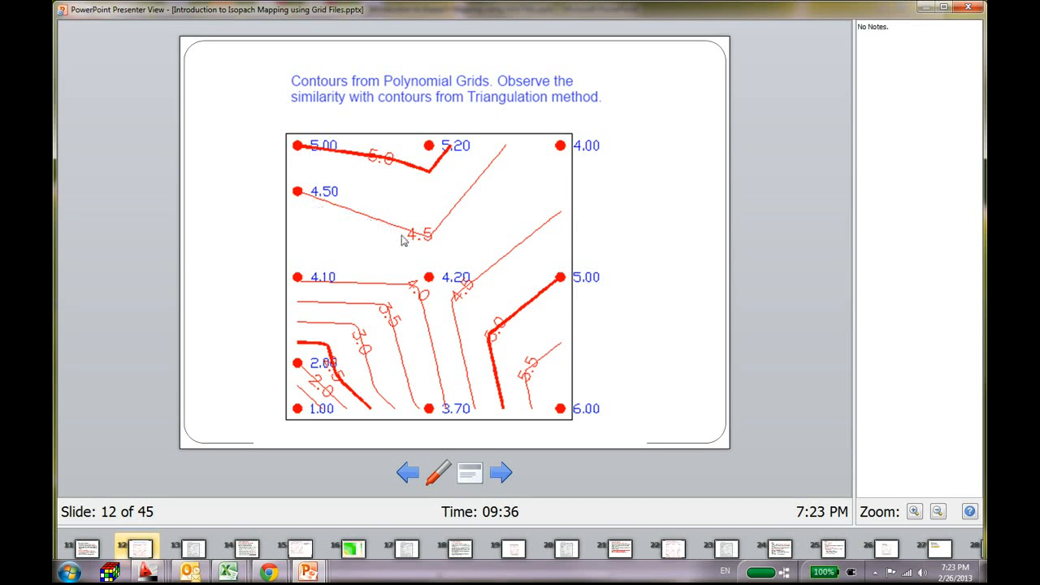
mouse_move(398, 345)
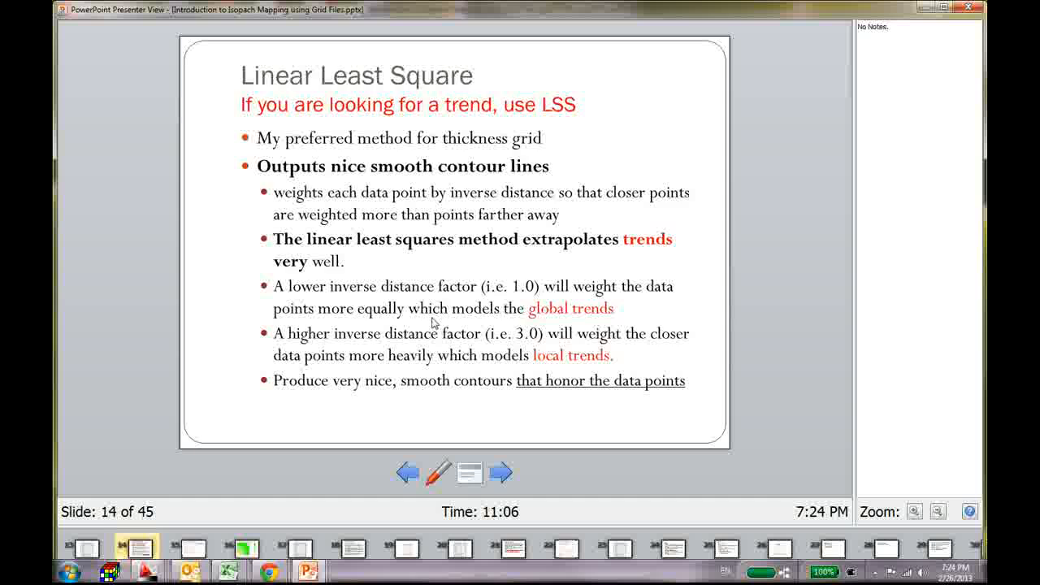
Step: Advance Presenter View to slide 15, the 10x10 Linear Least Square grid
left_click(501, 473)
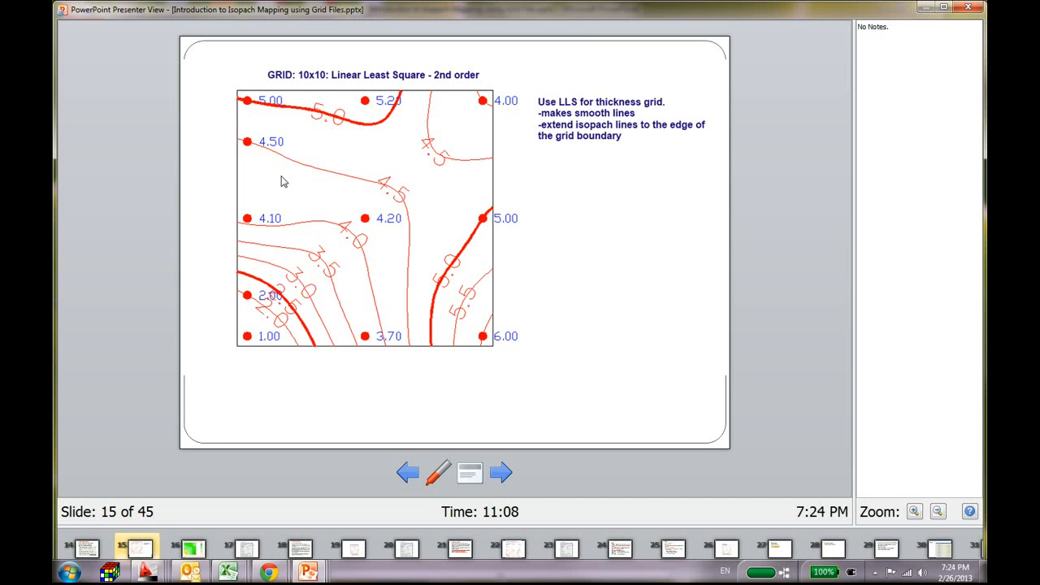
mouse_move(417, 112)
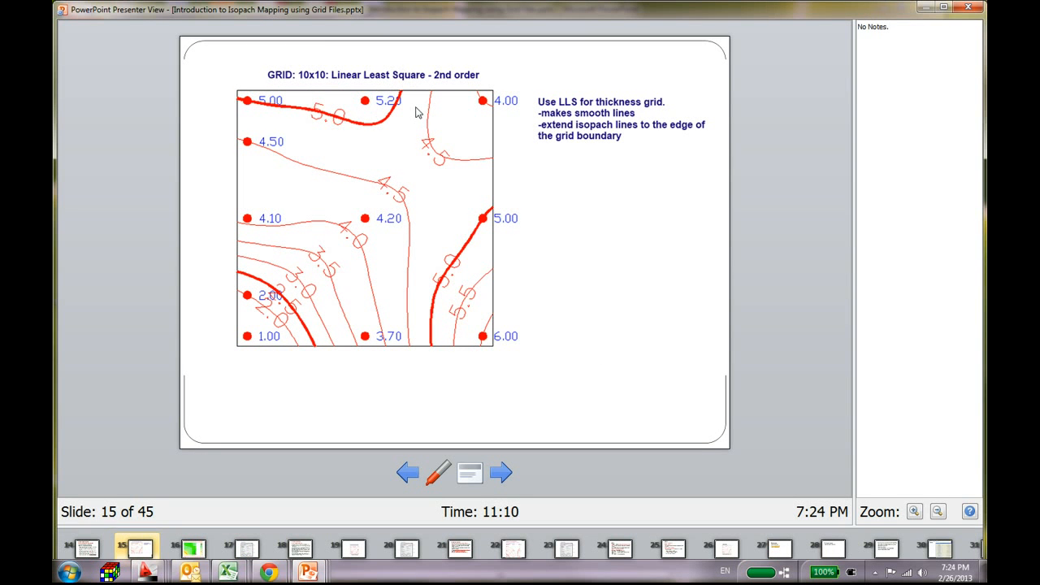
mouse_move(431, 354)
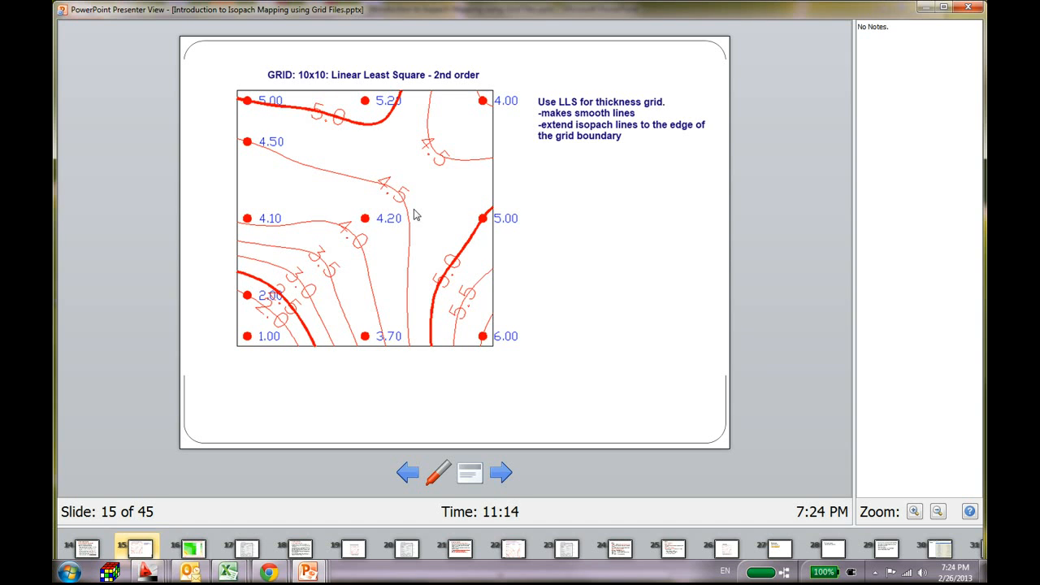
mouse_move(239, 106)
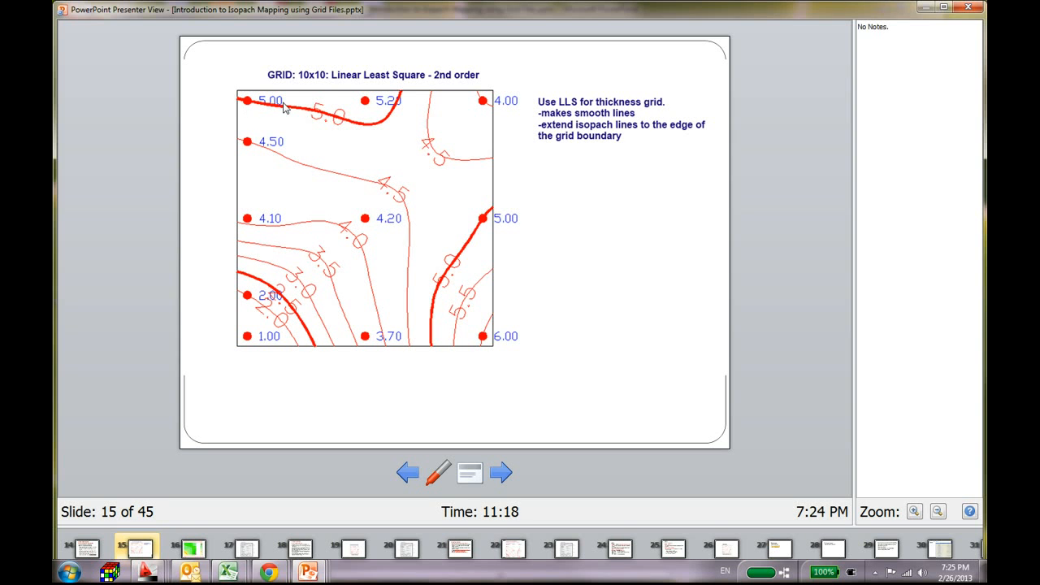
mouse_move(292, 116)
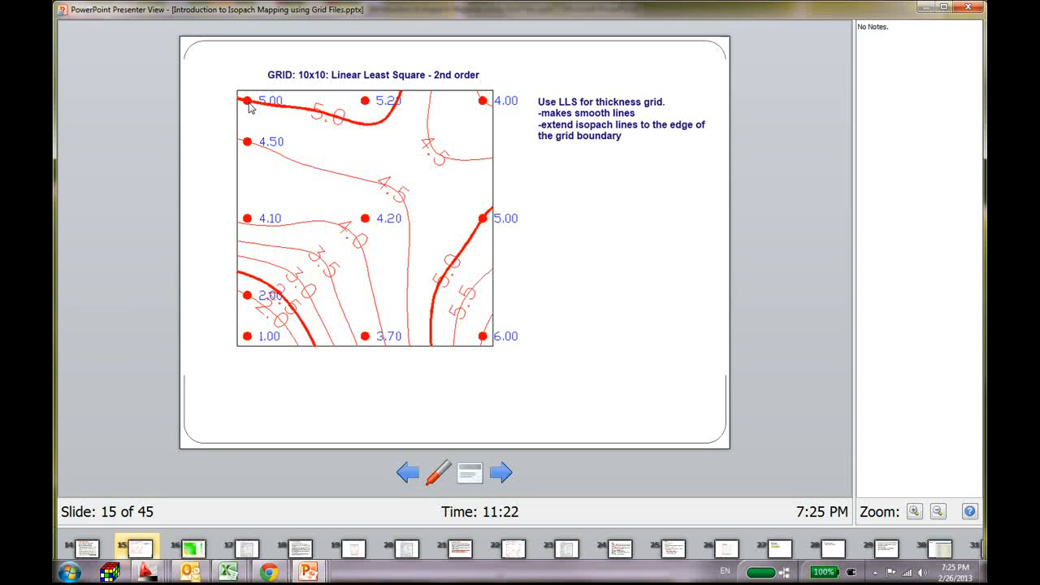
mouse_move(496, 219)
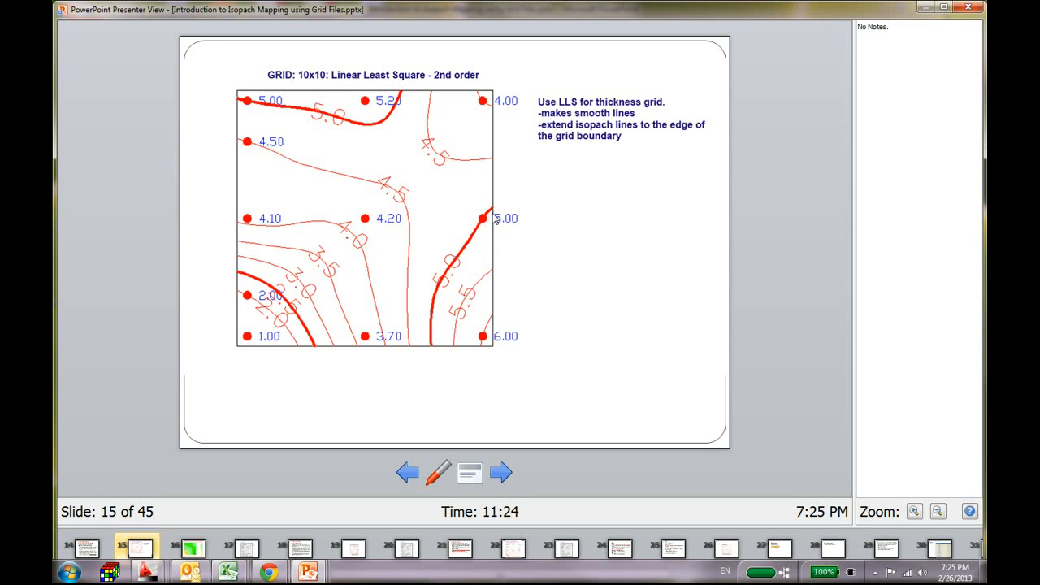
mouse_move(422, 310)
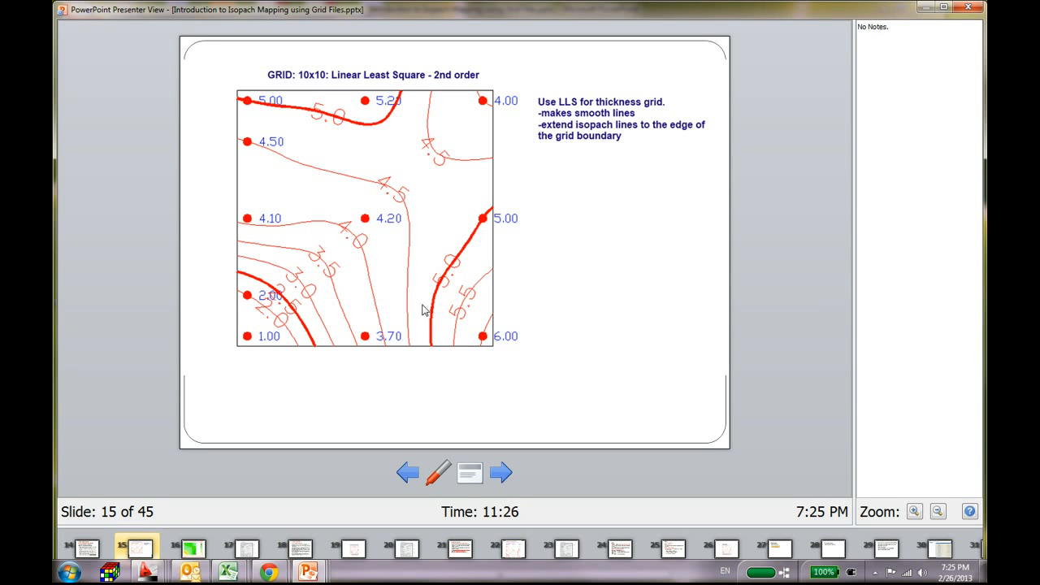
mouse_move(459, 282)
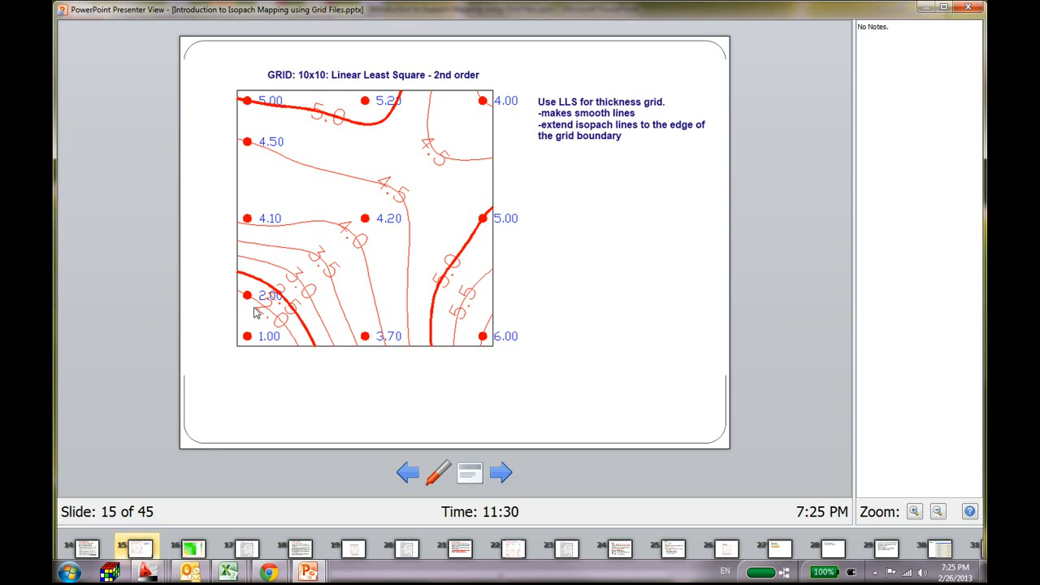
mouse_move(262, 317)
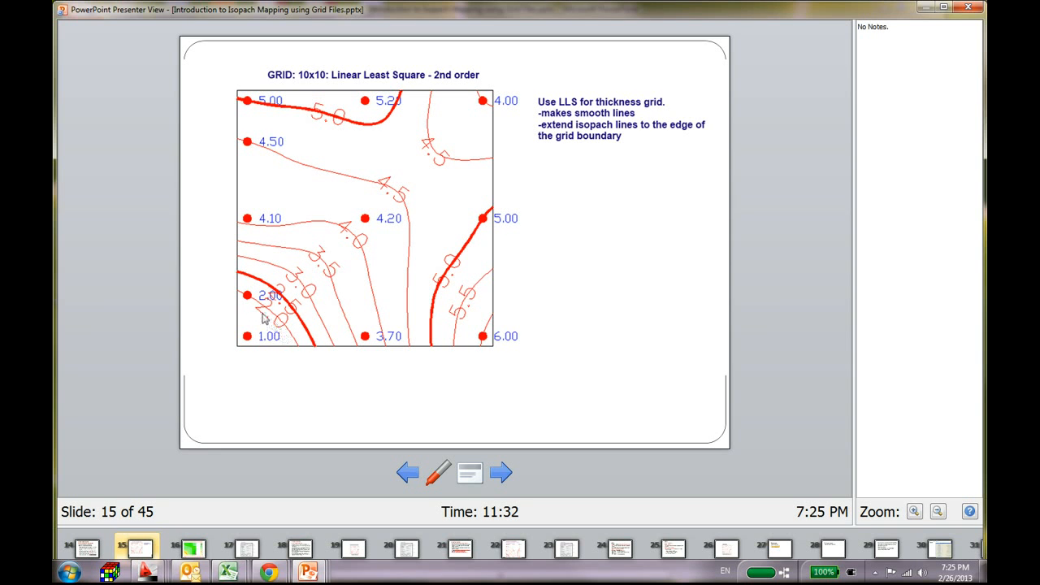
mouse_move(255, 302)
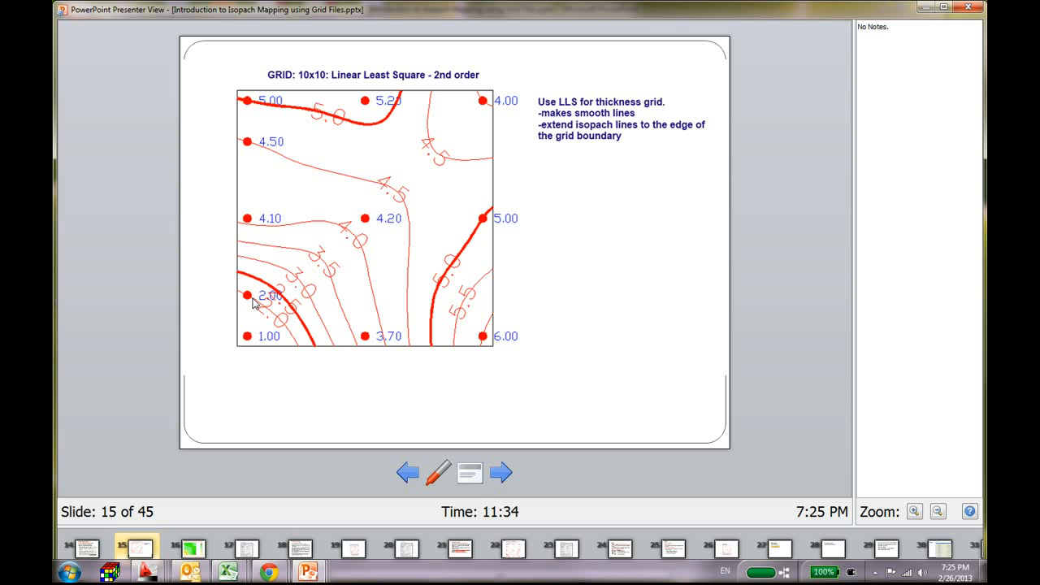
mouse_move(509, 85)
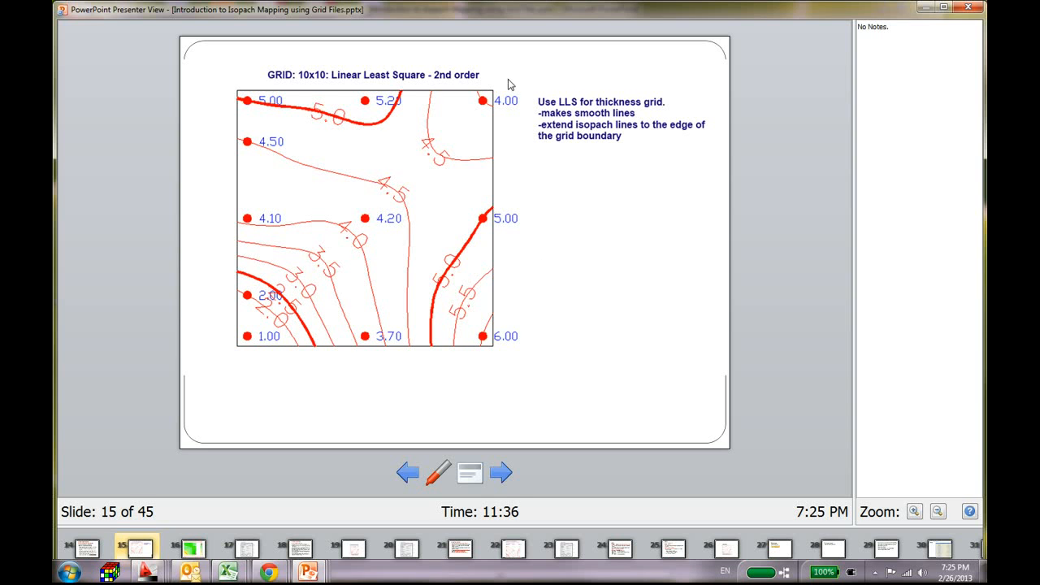
mouse_move(580, 183)
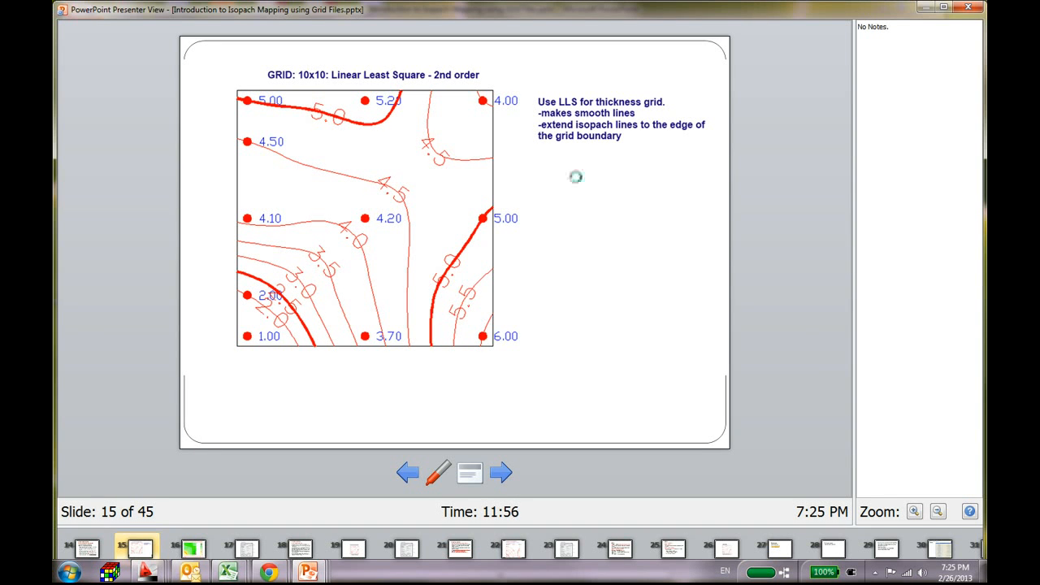
left_click(501, 472)
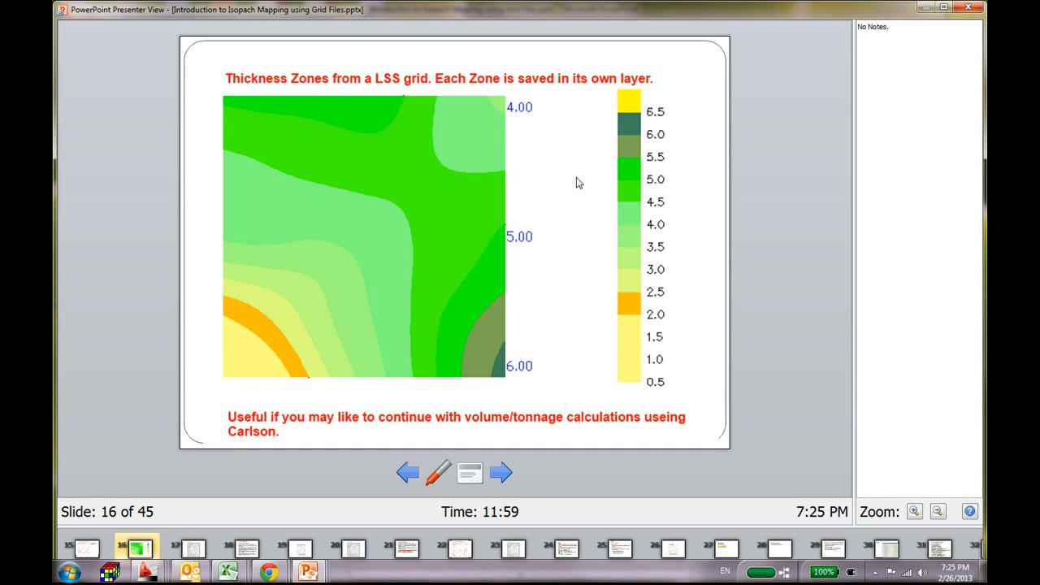
left_click(407, 472)
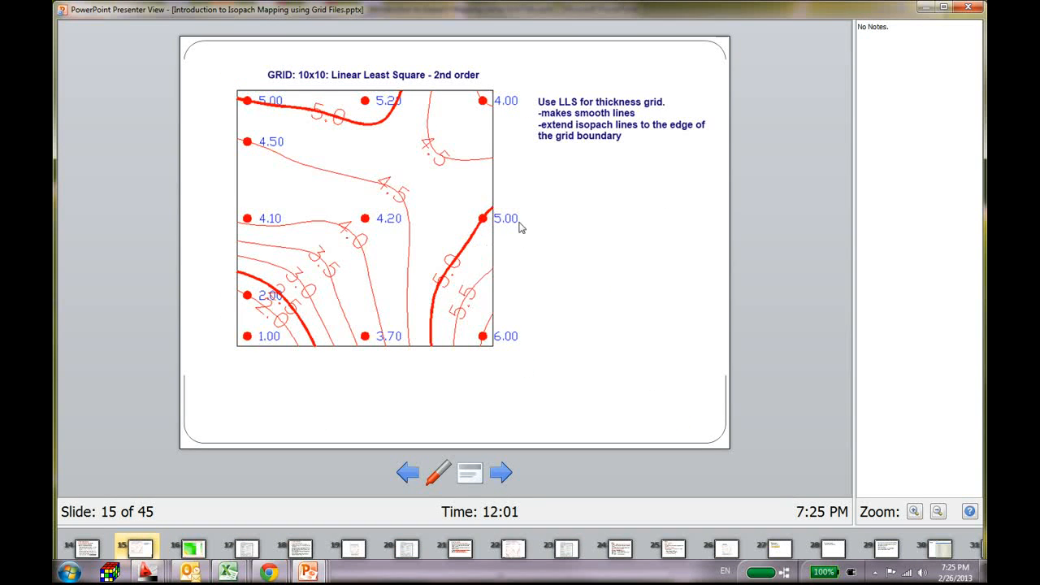
left_click(501, 472)
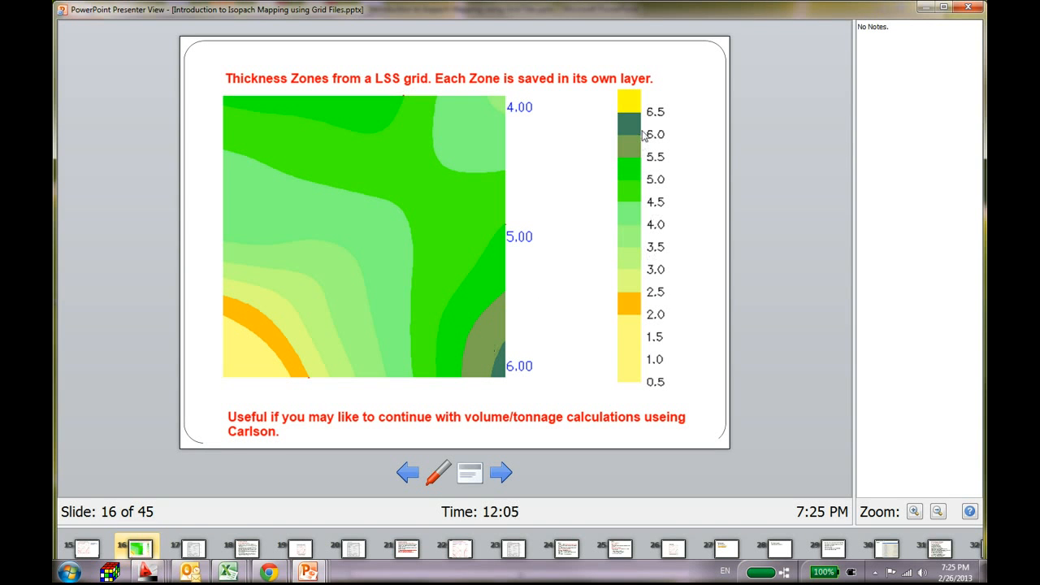
mouse_move(654, 388)
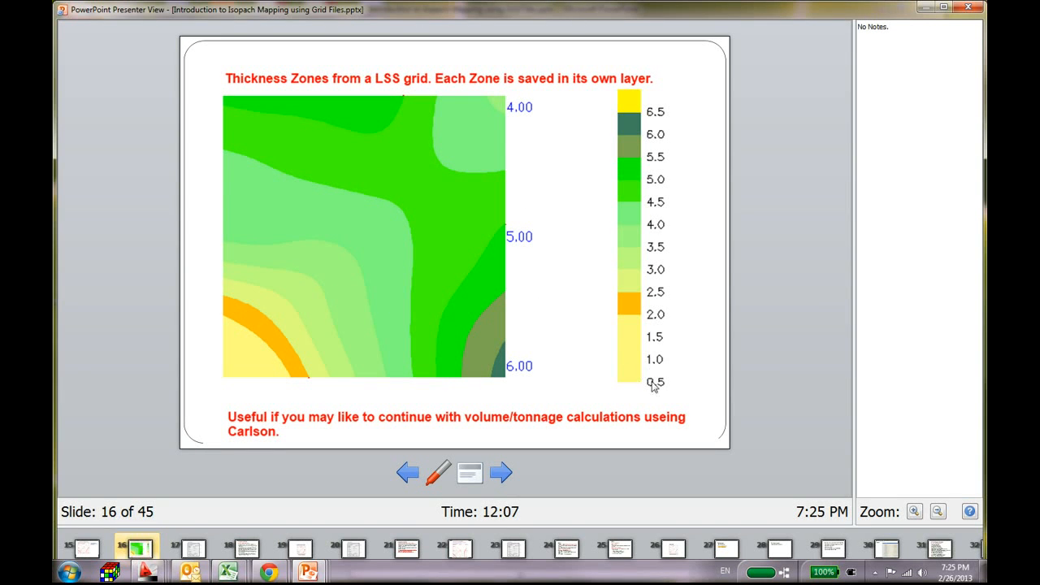
mouse_move(398, 336)
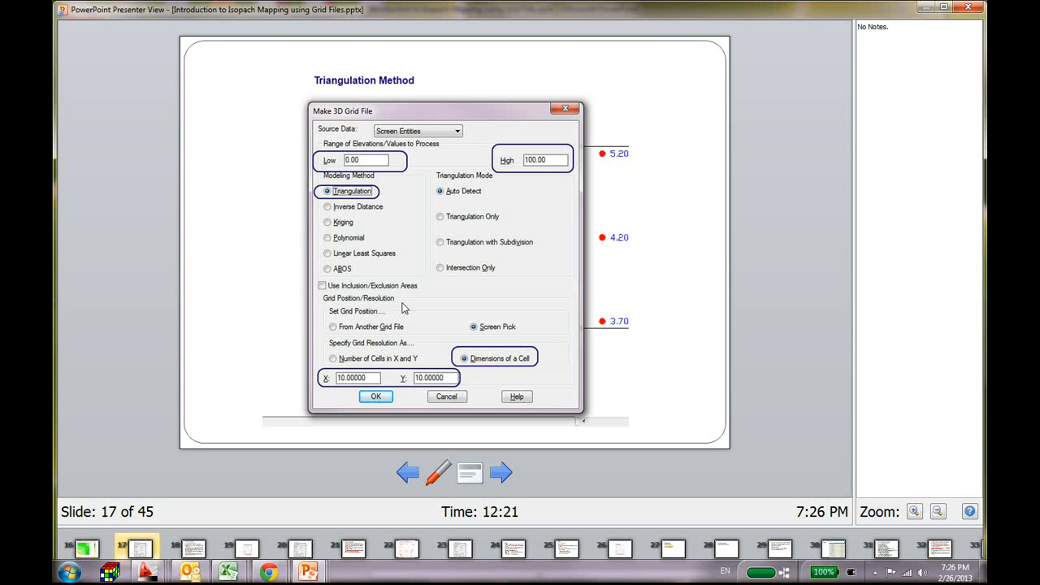
Step: Advance past the triangulation settings slide to slide 19, Contours from Inverse Distance
left_click(501, 472)
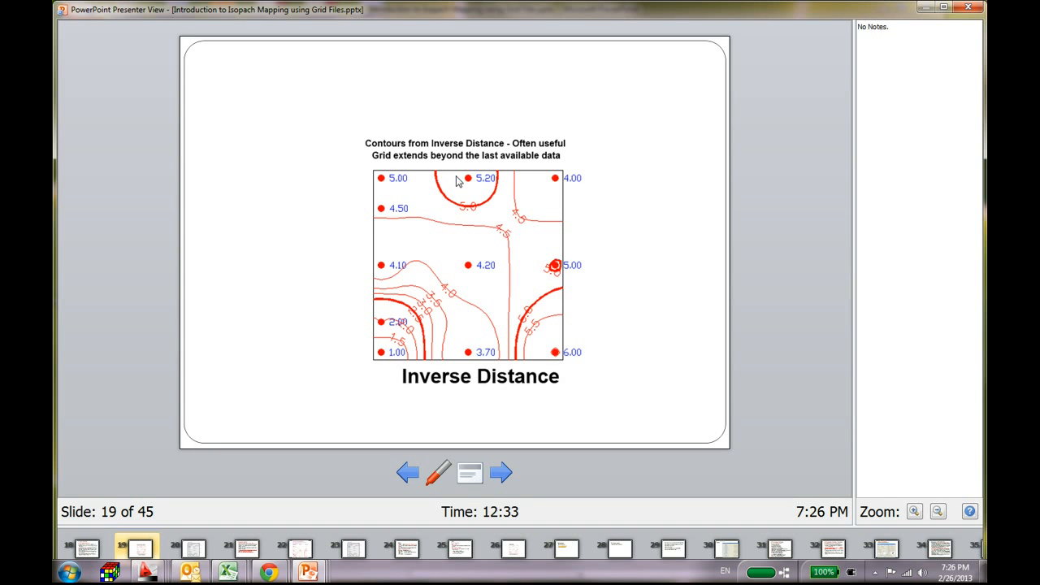
mouse_move(447, 193)
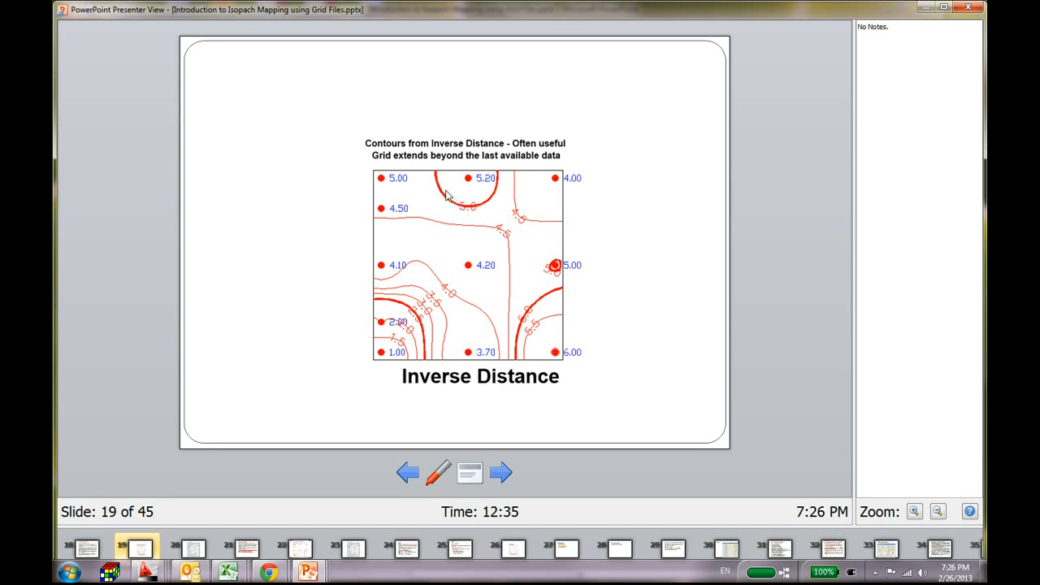
mouse_move(384, 186)
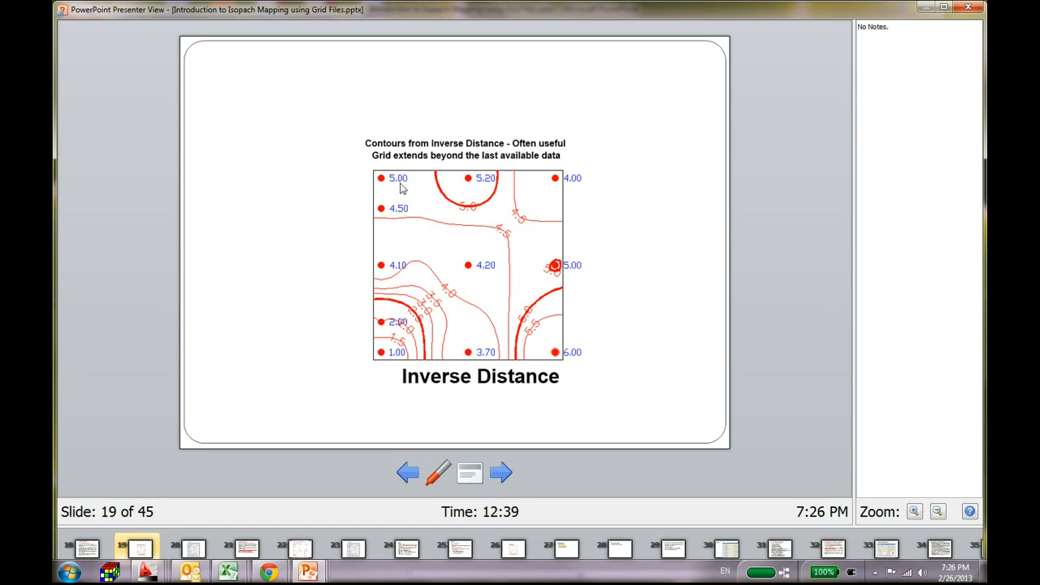
mouse_move(435, 188)
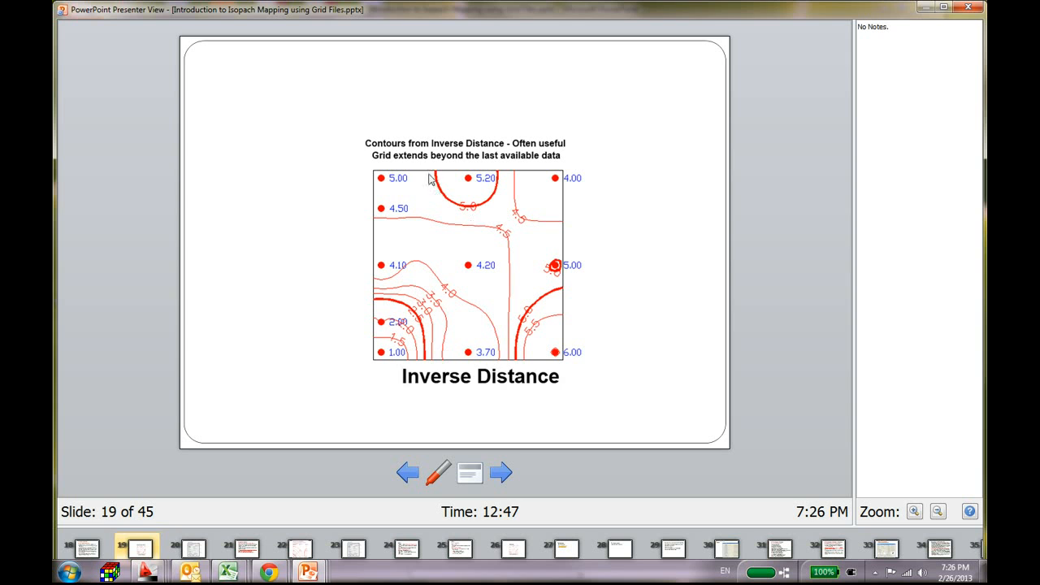
mouse_move(386, 187)
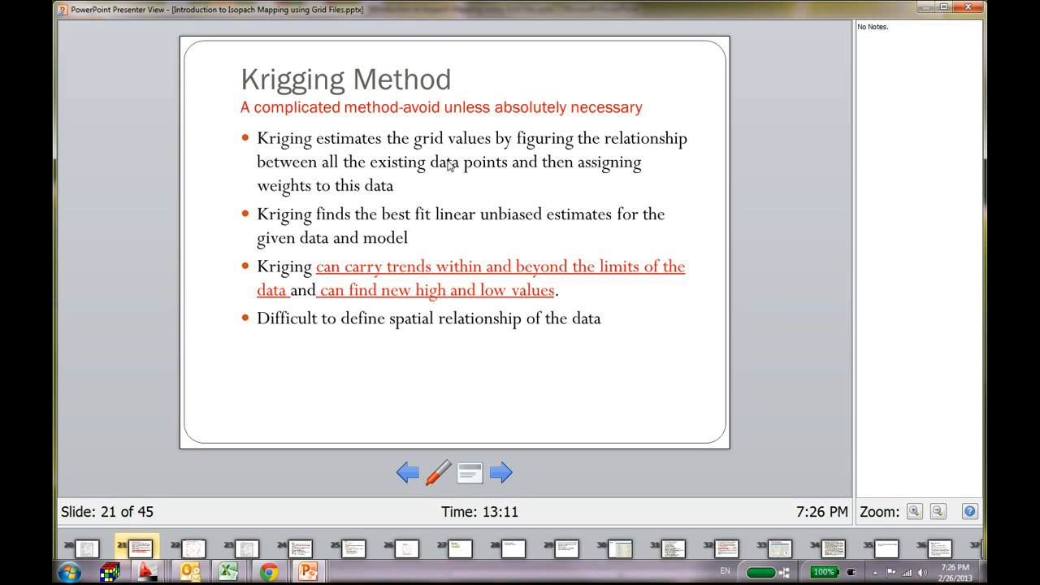
Step: Step forward through the Kriging thickness grid and ABOS slides to slide 26, ABOS Grid
left_click(501, 472)
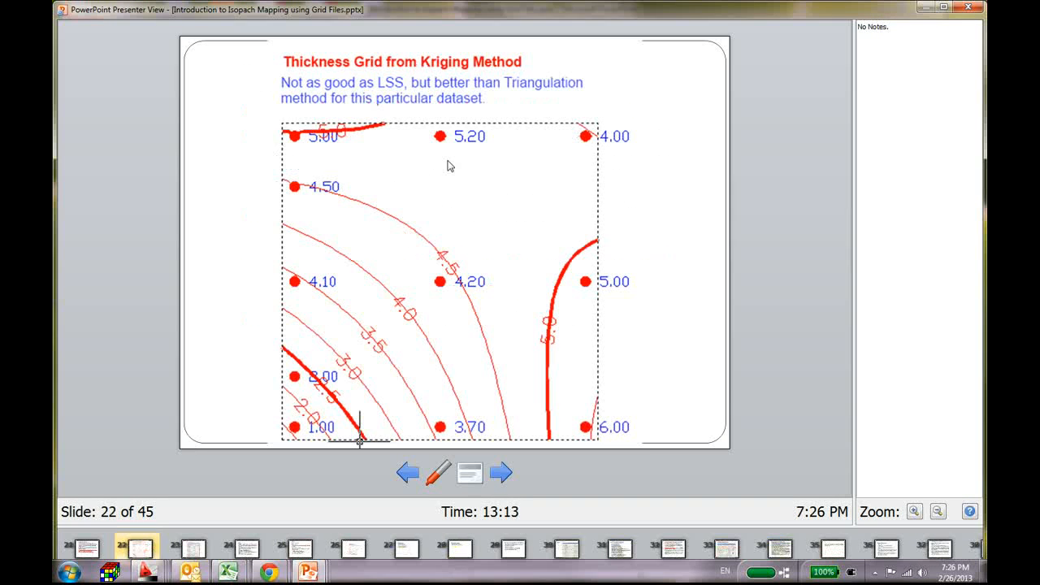
left_click(500, 472)
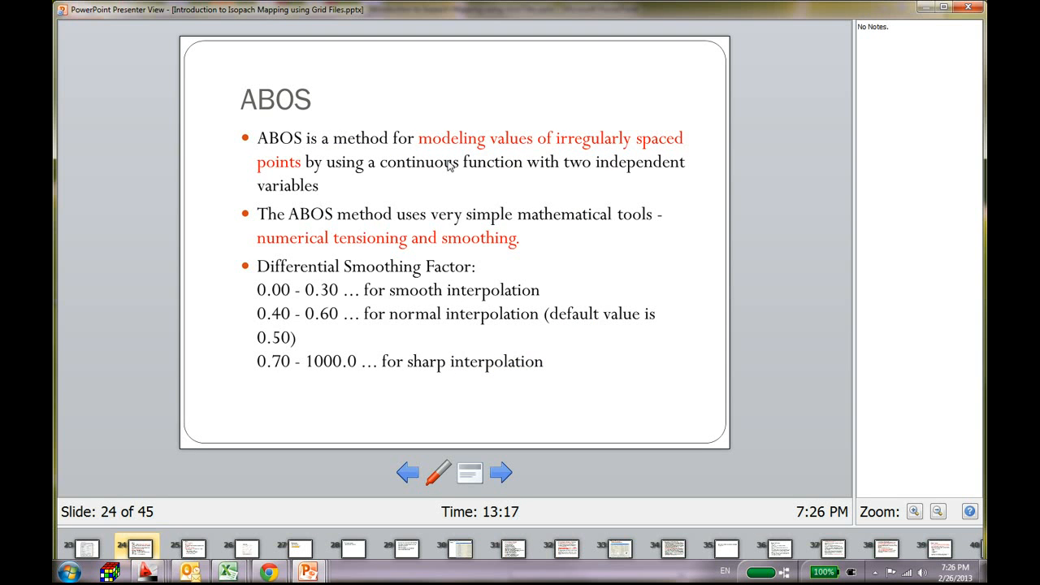
left_click(501, 472)
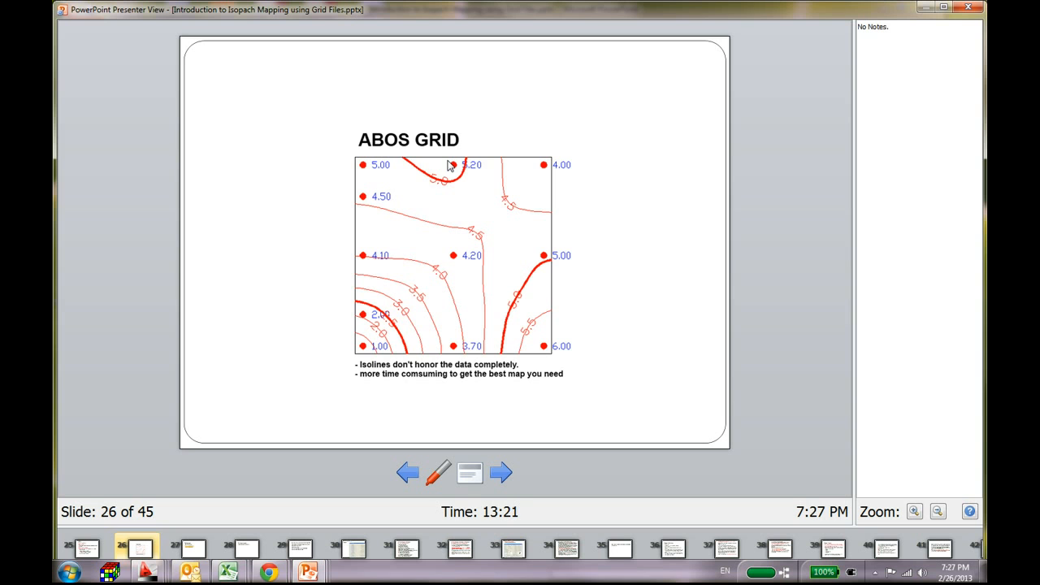
mouse_move(486, 143)
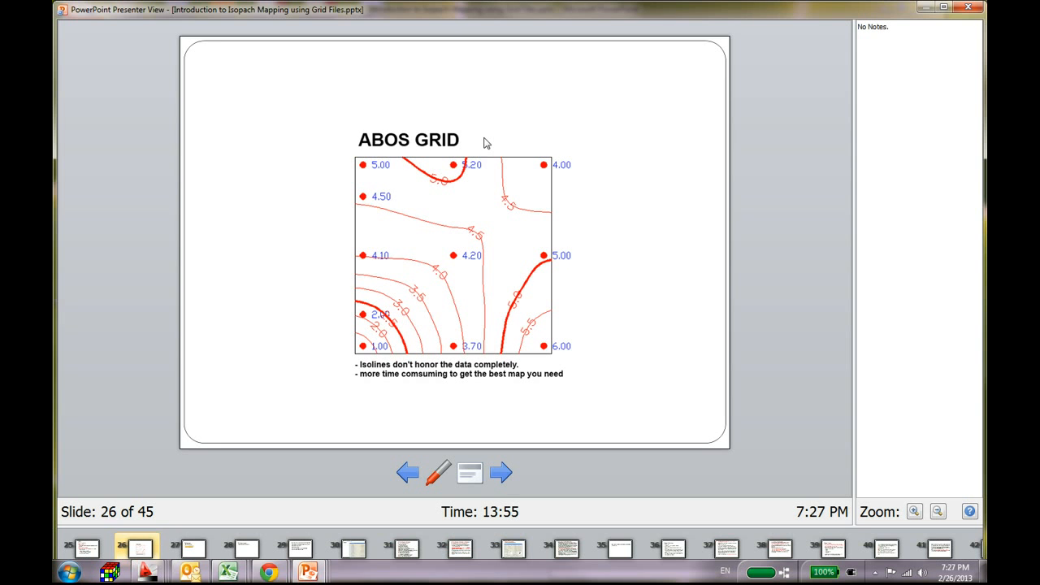
mouse_move(467, 193)
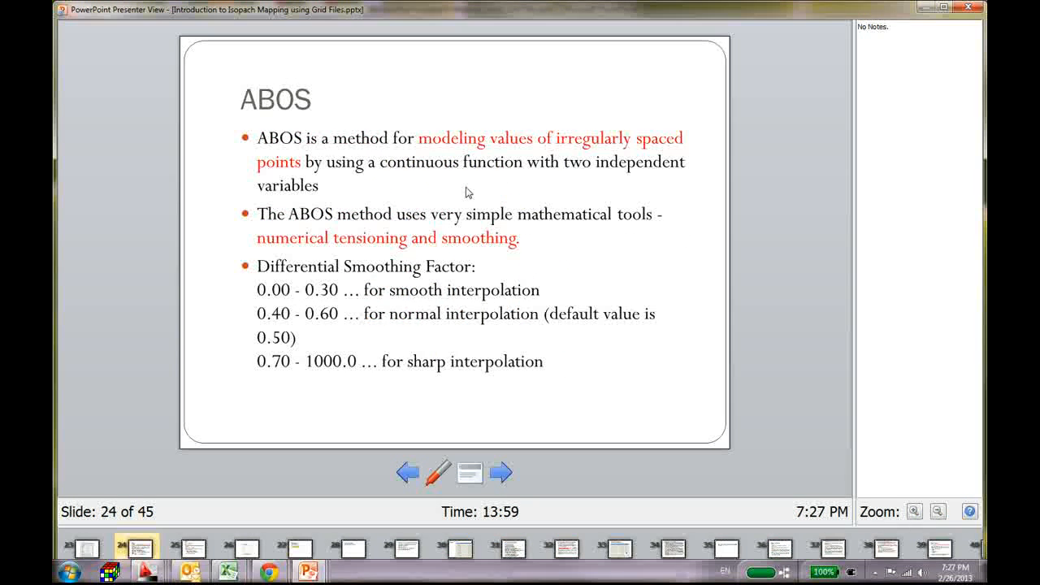
Step: Step back to the Kriging grid slide, then forward to slide 26, ABOS Grid
left_click(407, 473)
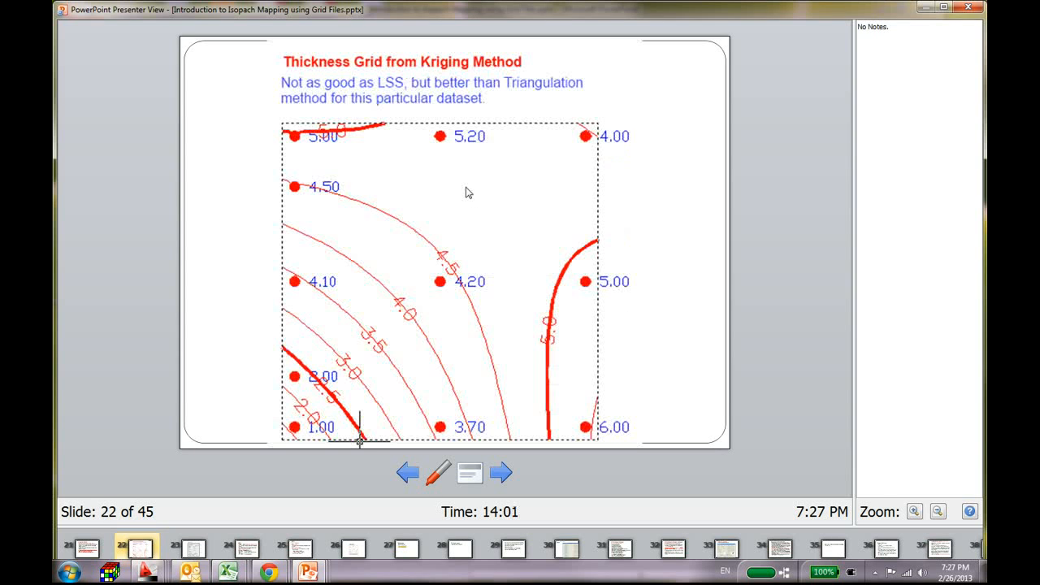
mouse_move(365, 374)
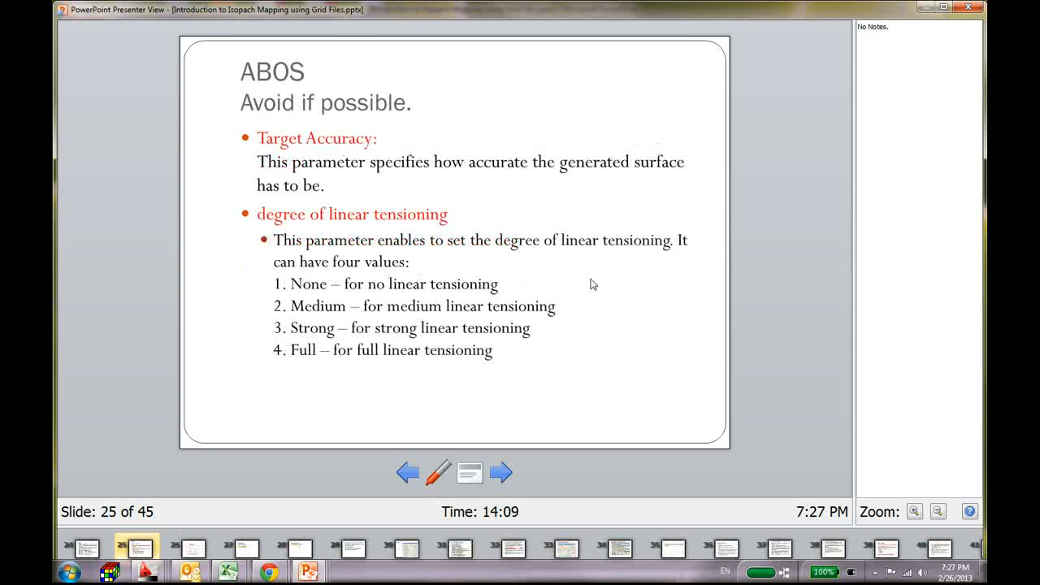
left_click(501, 473)
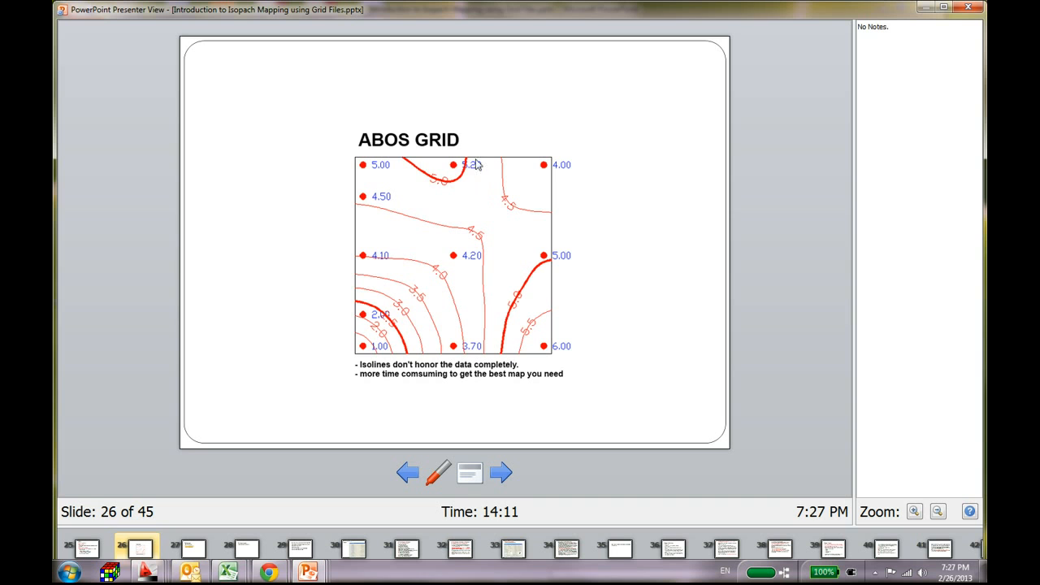
mouse_move(355, 178)
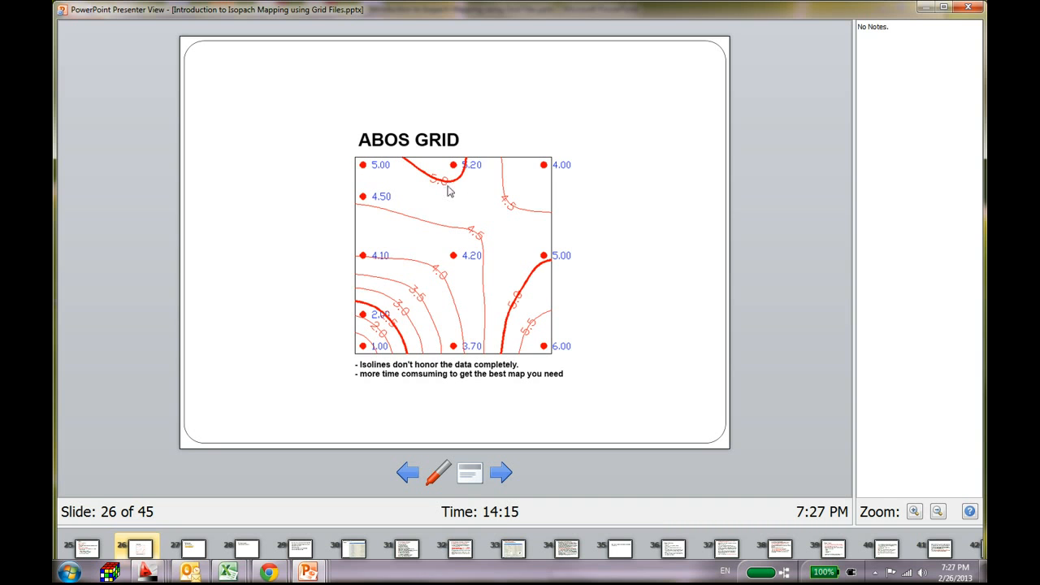
mouse_move(368, 171)
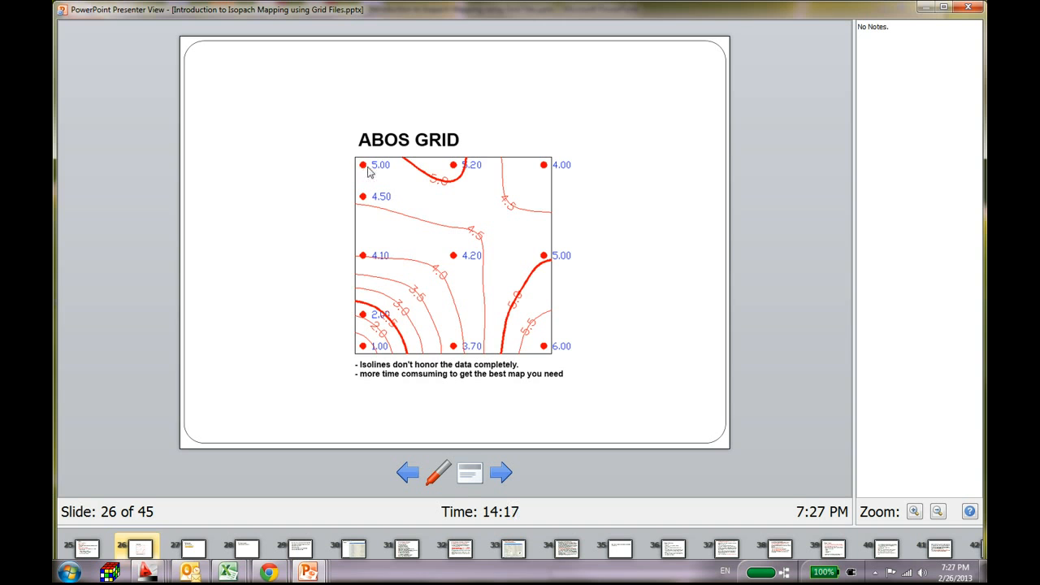
mouse_move(481, 214)
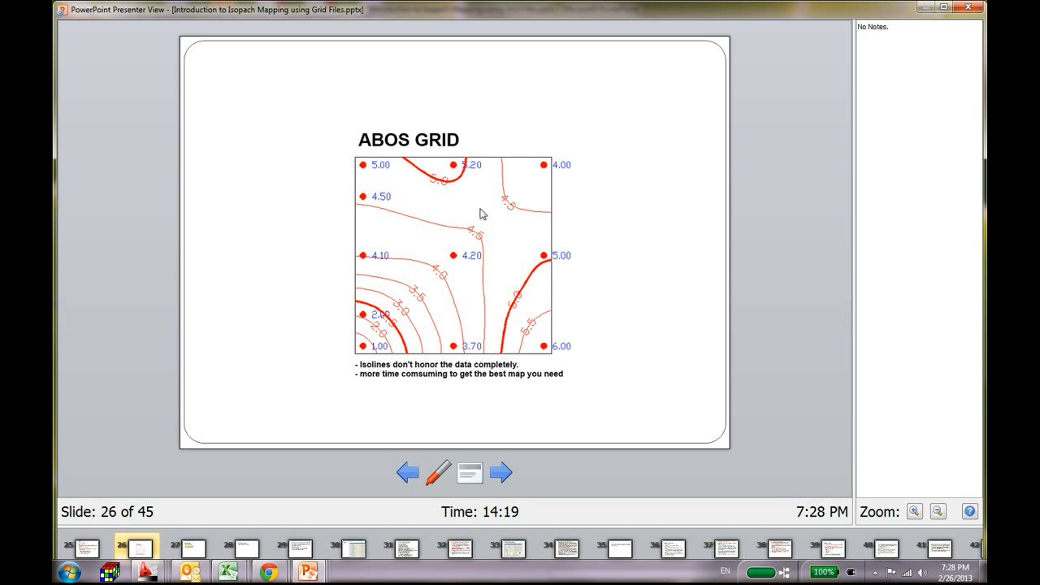
left_click(501, 473)
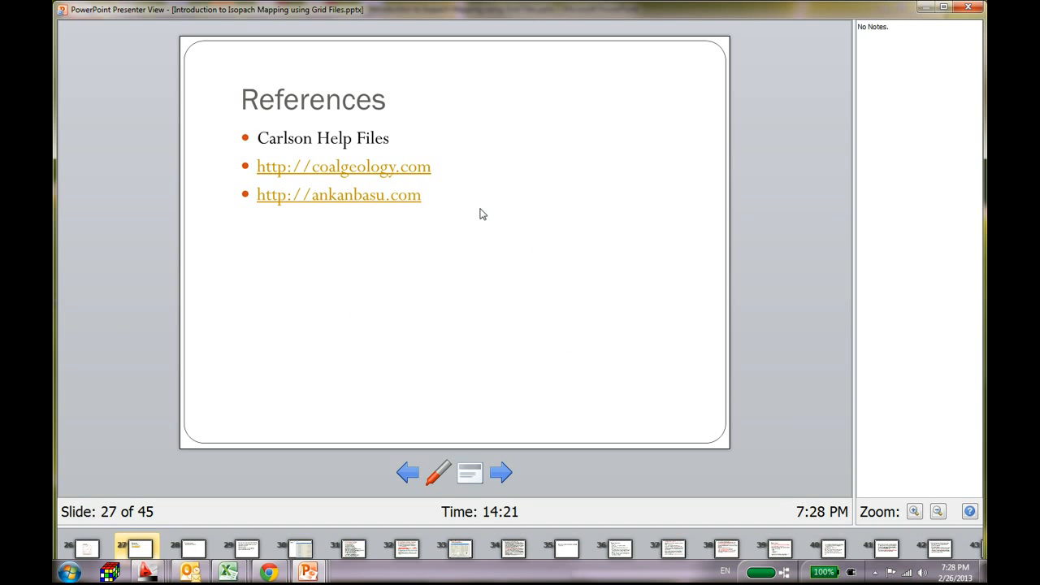
mouse_move(376, 167)
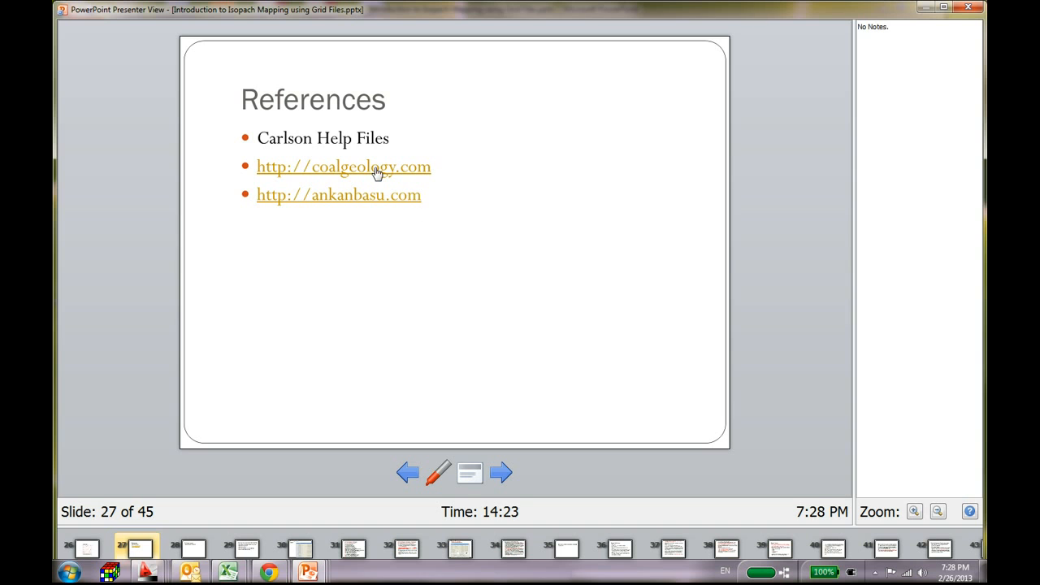
mouse_move(512, 159)
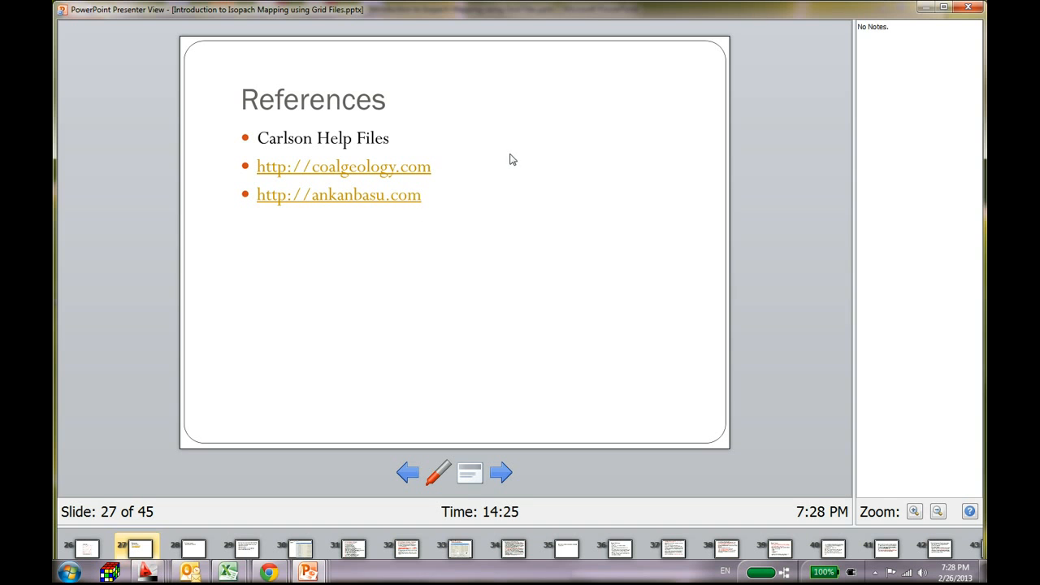
mouse_move(487, 136)
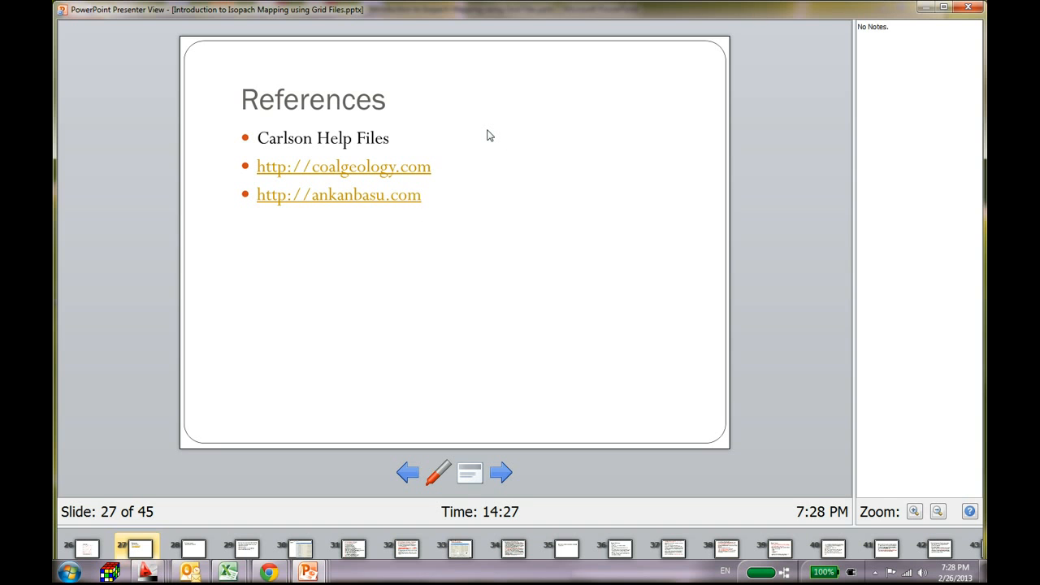
mouse_move(341, 338)
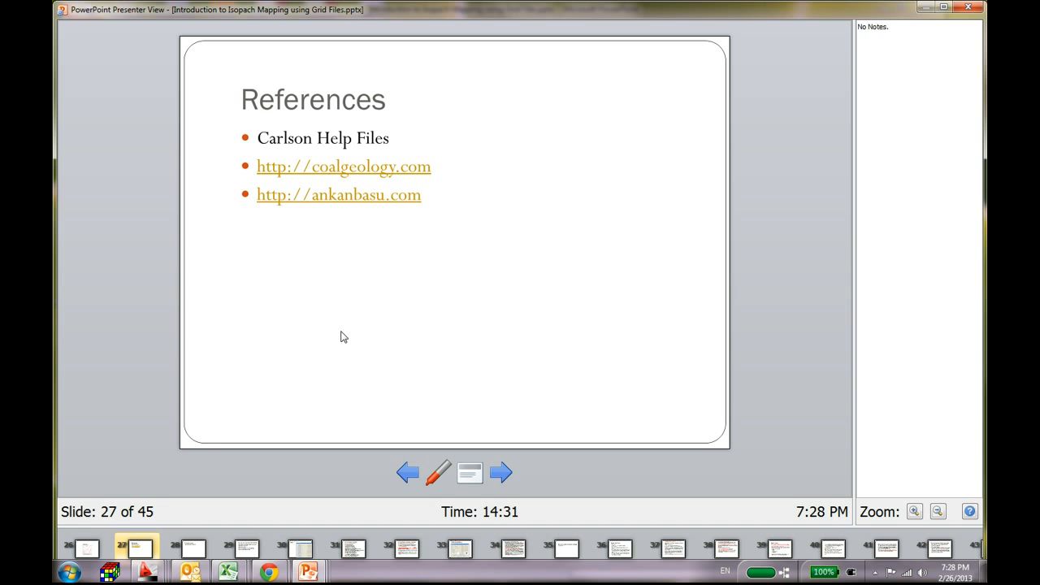
left_click(407, 472)
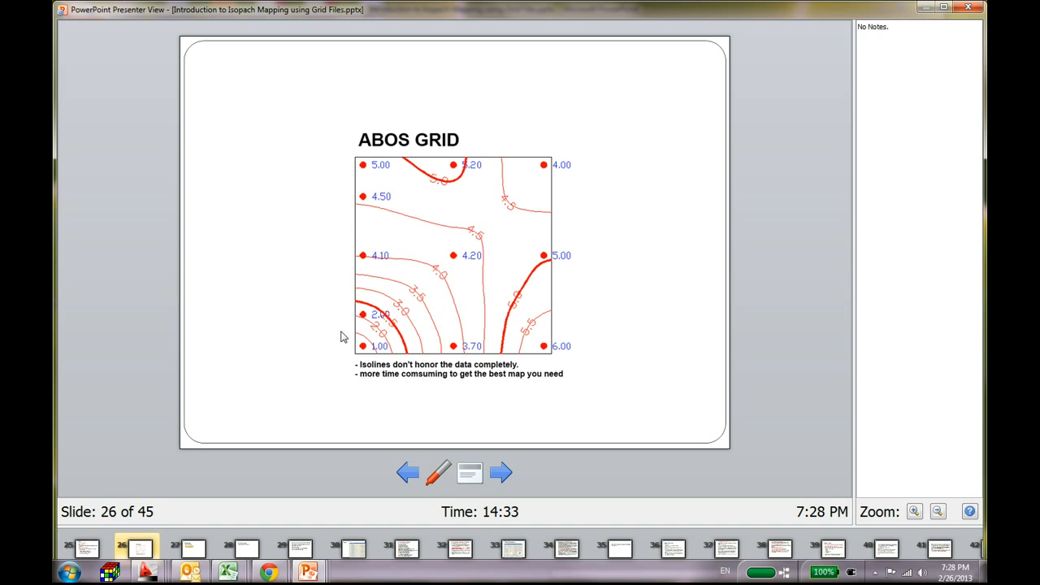